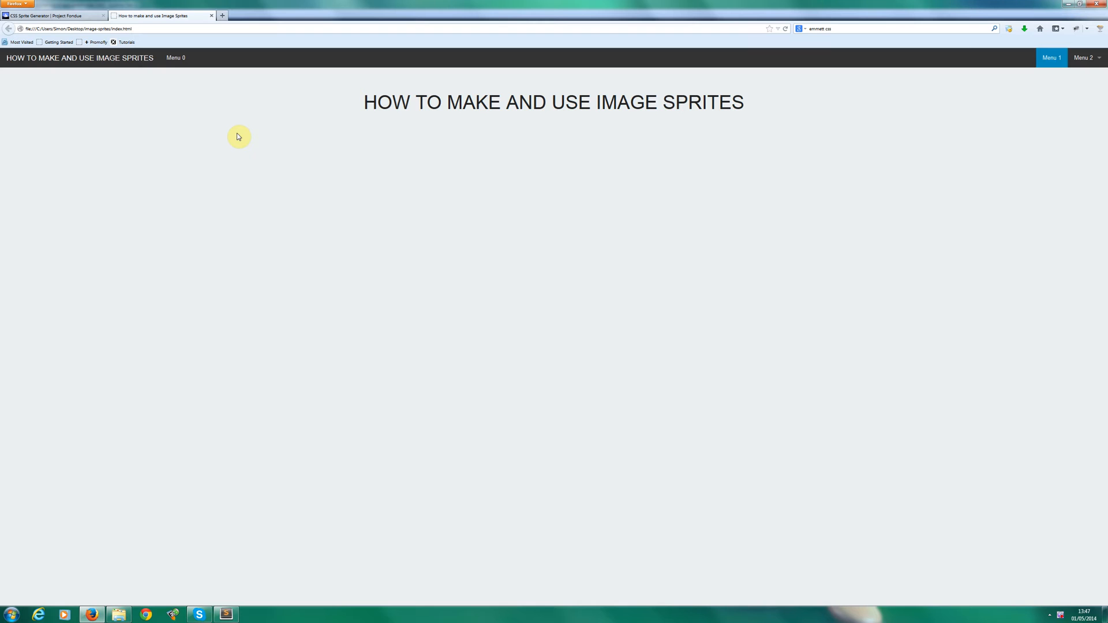
pyautogui.moveTo(483, 154)
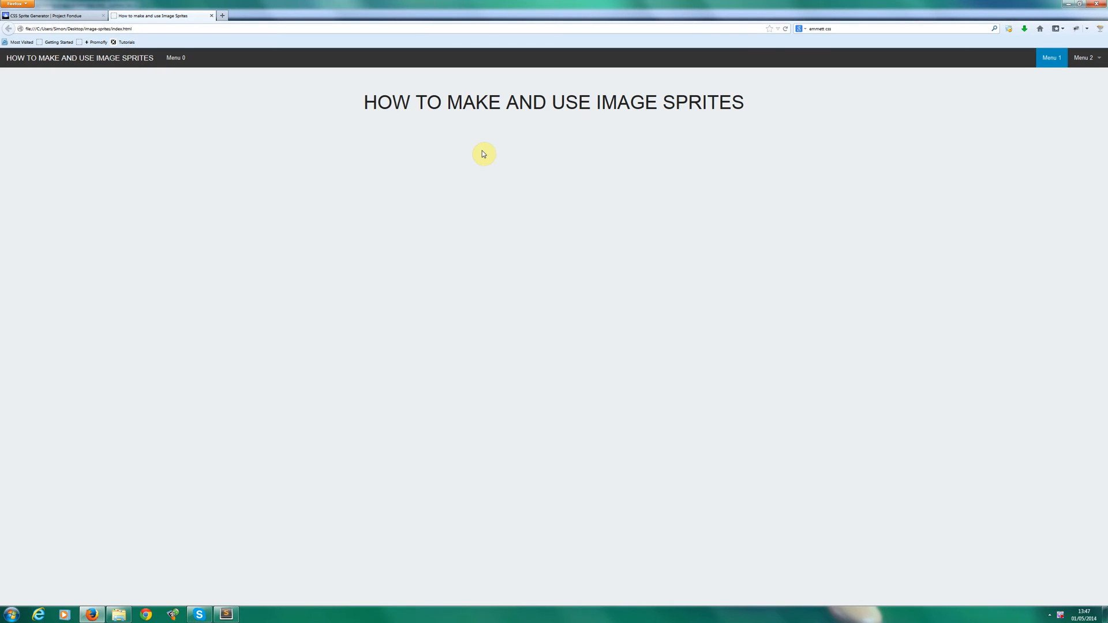
pyautogui.moveTo(296, 118)
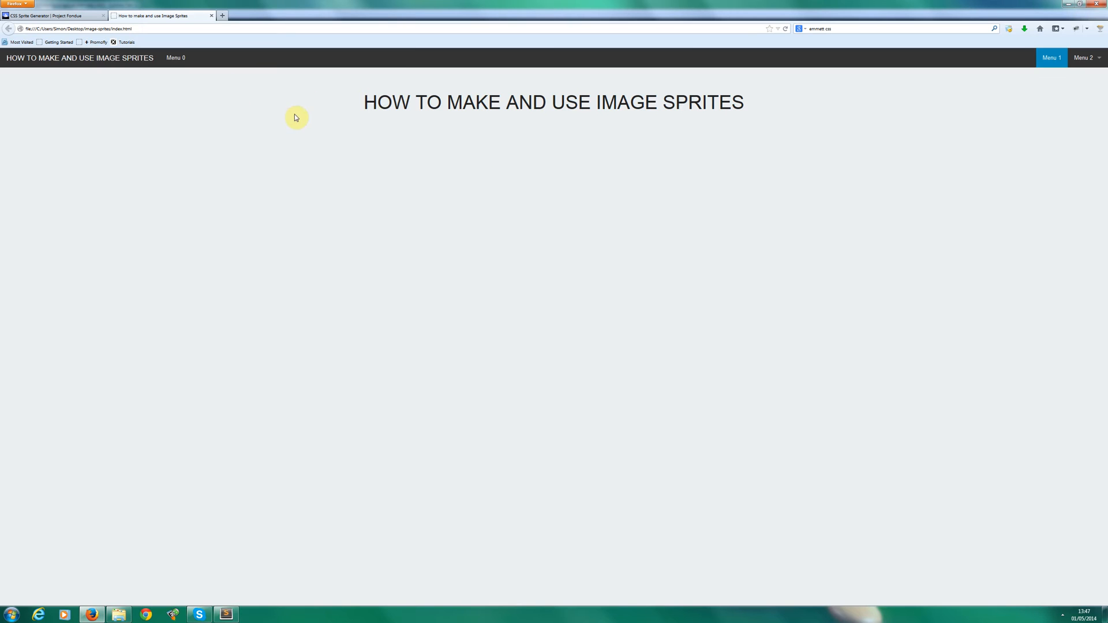
pyautogui.moveTo(240, 592)
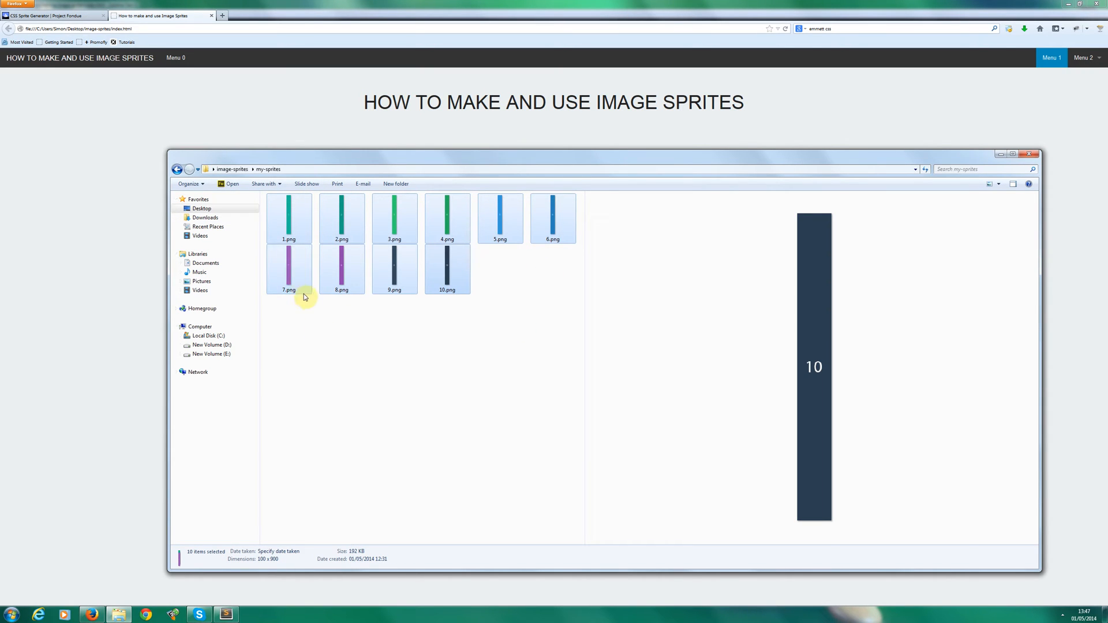
pyautogui.moveTo(476, 308)
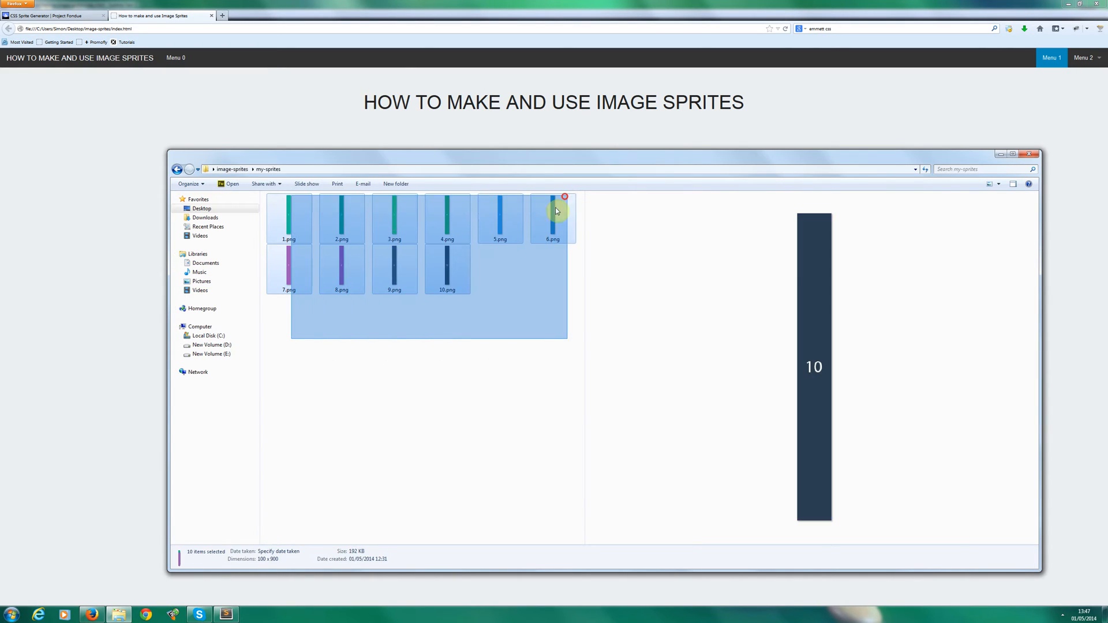
# Add the selected sprite PNGs to a ZIP-format archive, my-sprites.zip.
pyautogui.rightClick(552, 212)
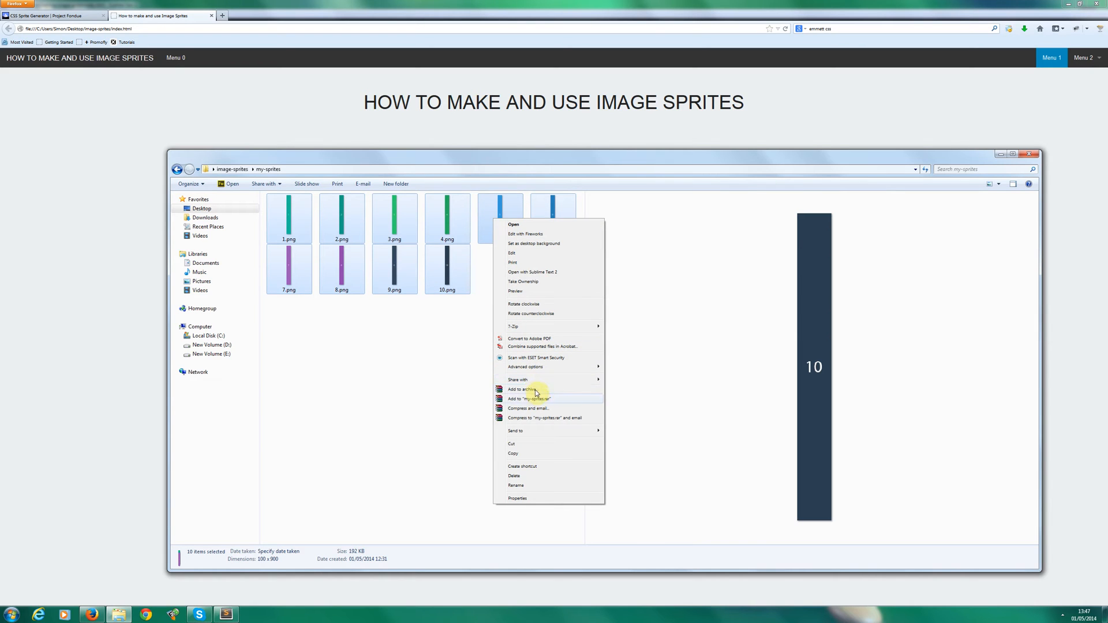
pyautogui.click(520, 389)
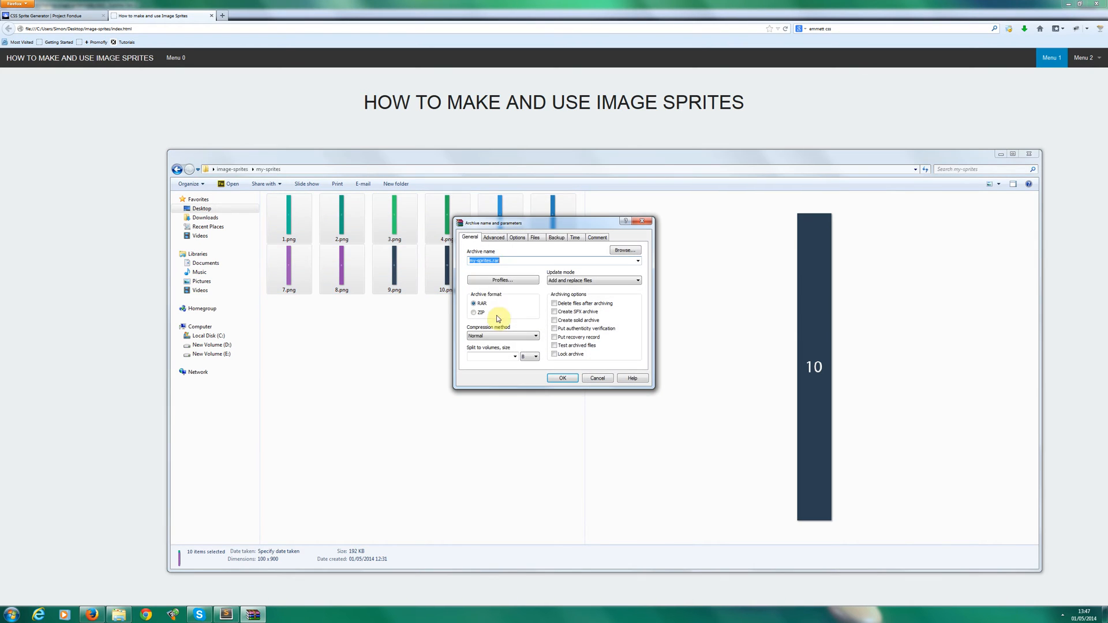
pyautogui.click(474, 312)
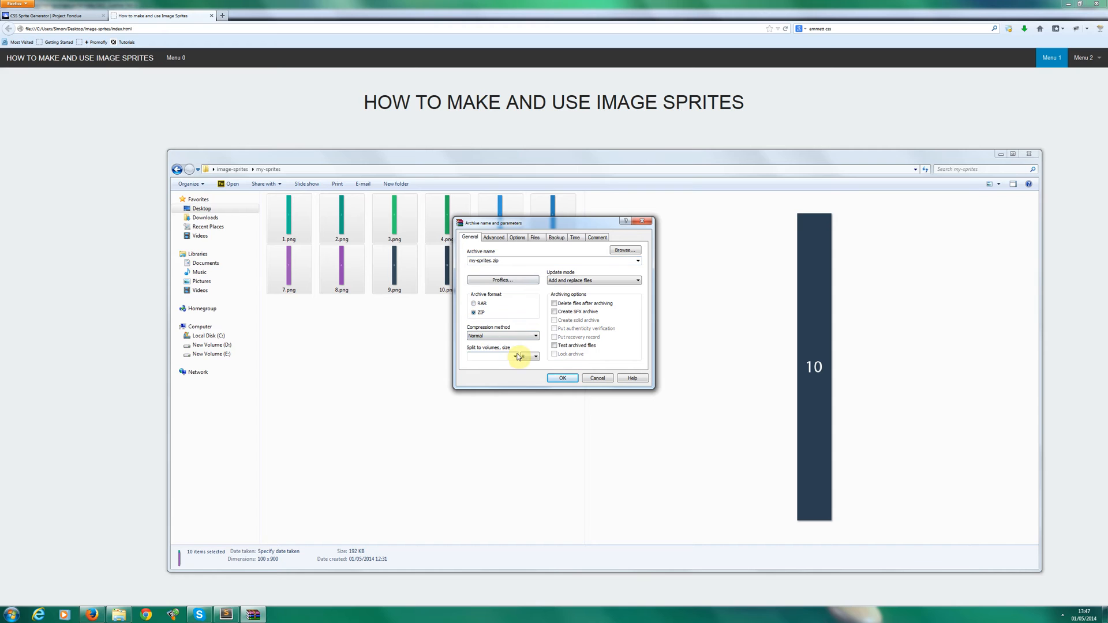
pyautogui.click(562, 378)
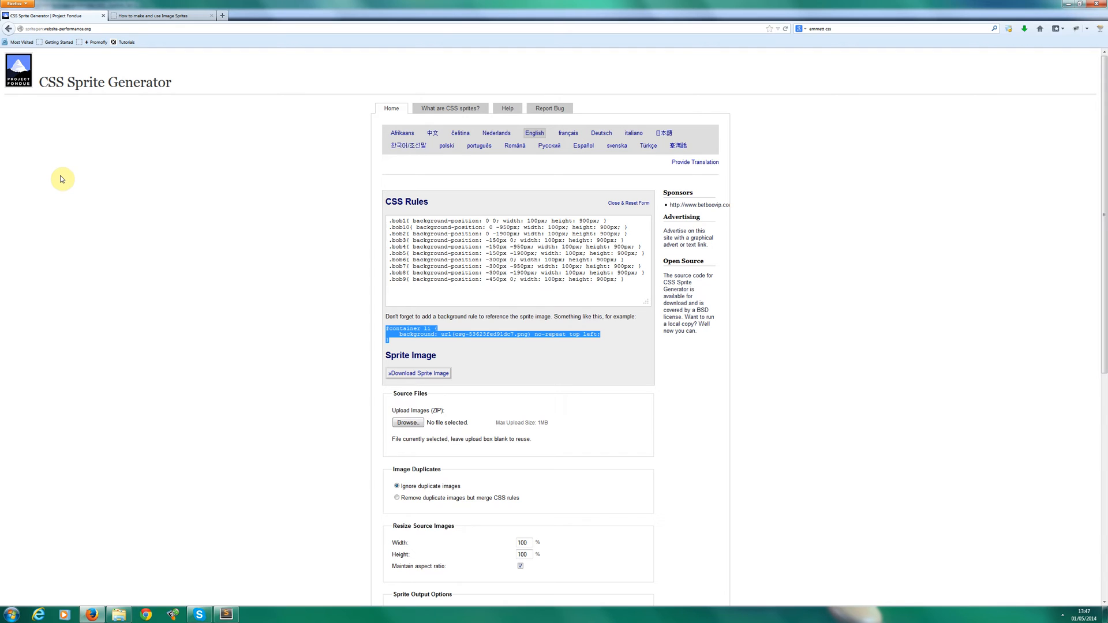
pyautogui.moveTo(236, 117)
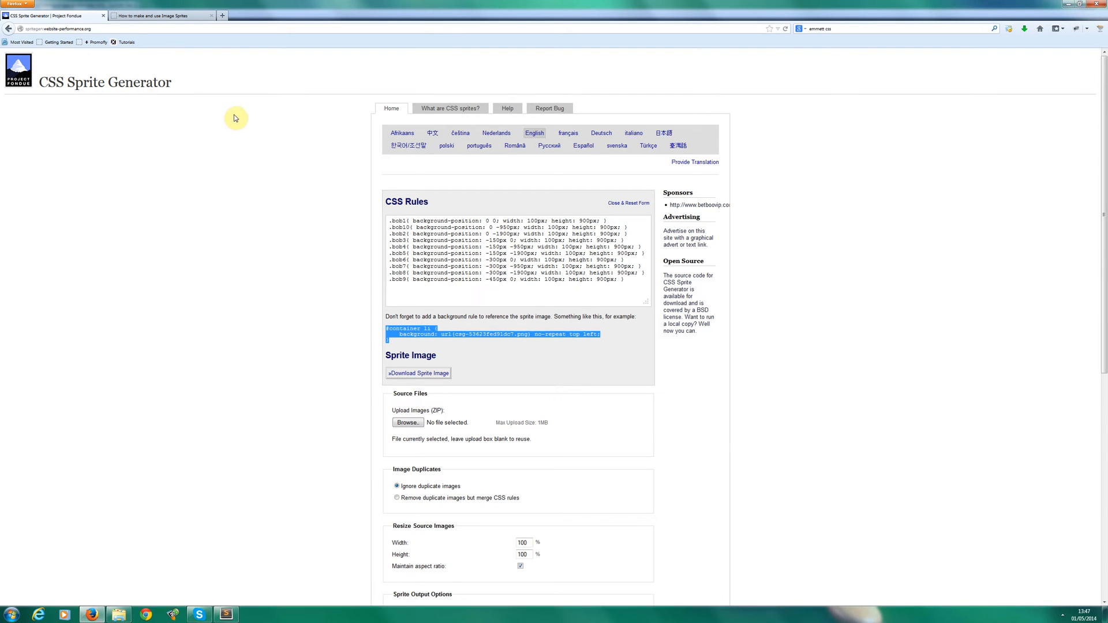
# Reset the generator form, attach my-sprites.zip and keep the Vertical build direction.
pyautogui.click(390, 107)
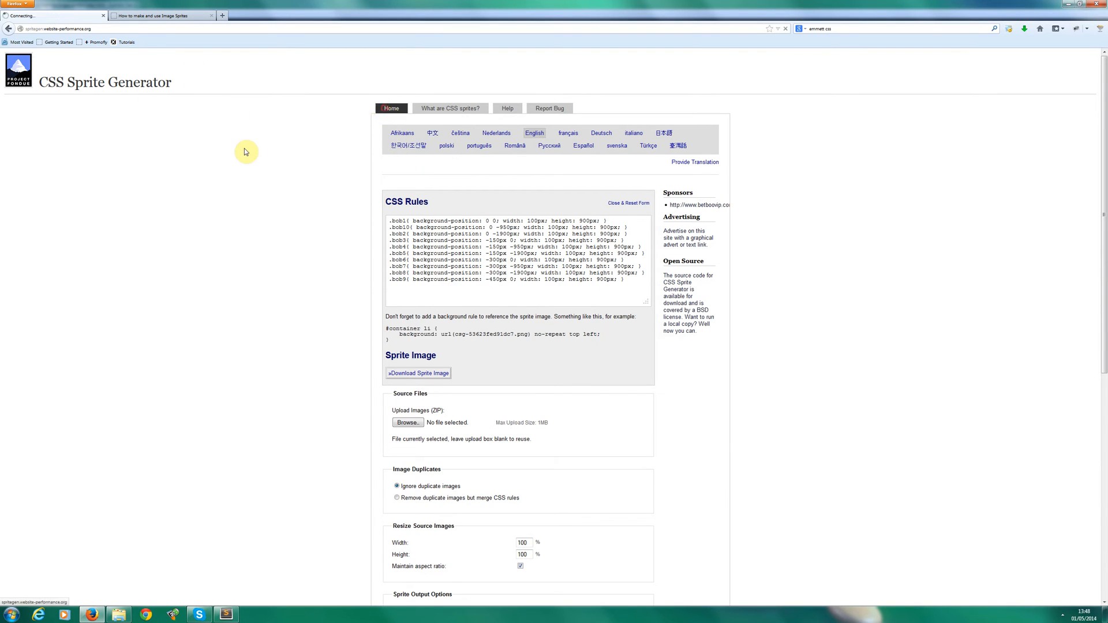
pyautogui.click(628, 204)
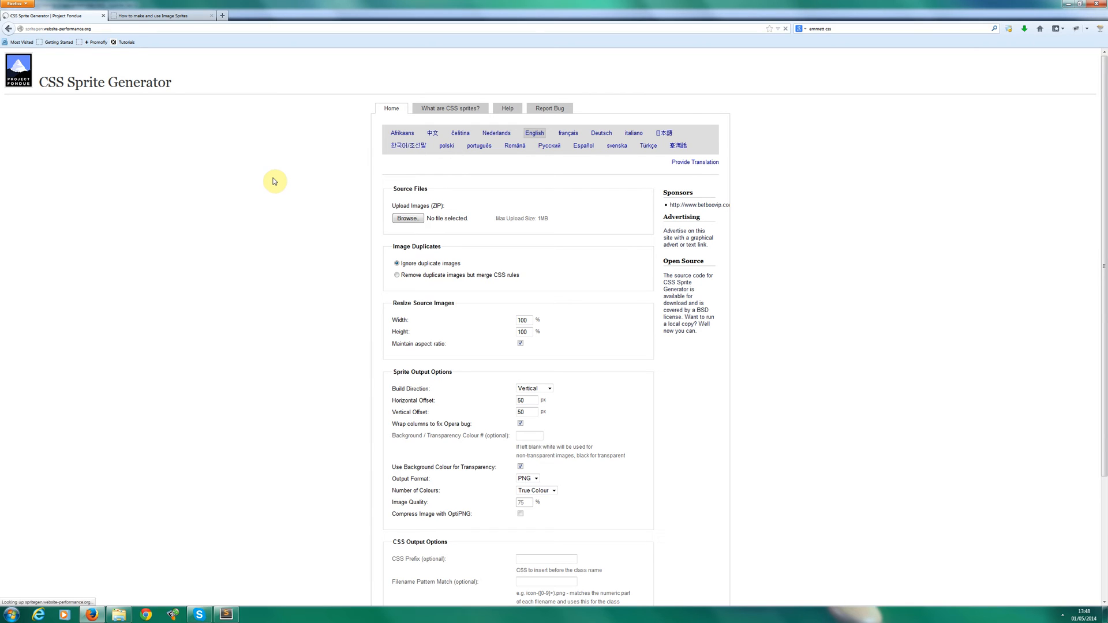
pyautogui.moveTo(431, 239)
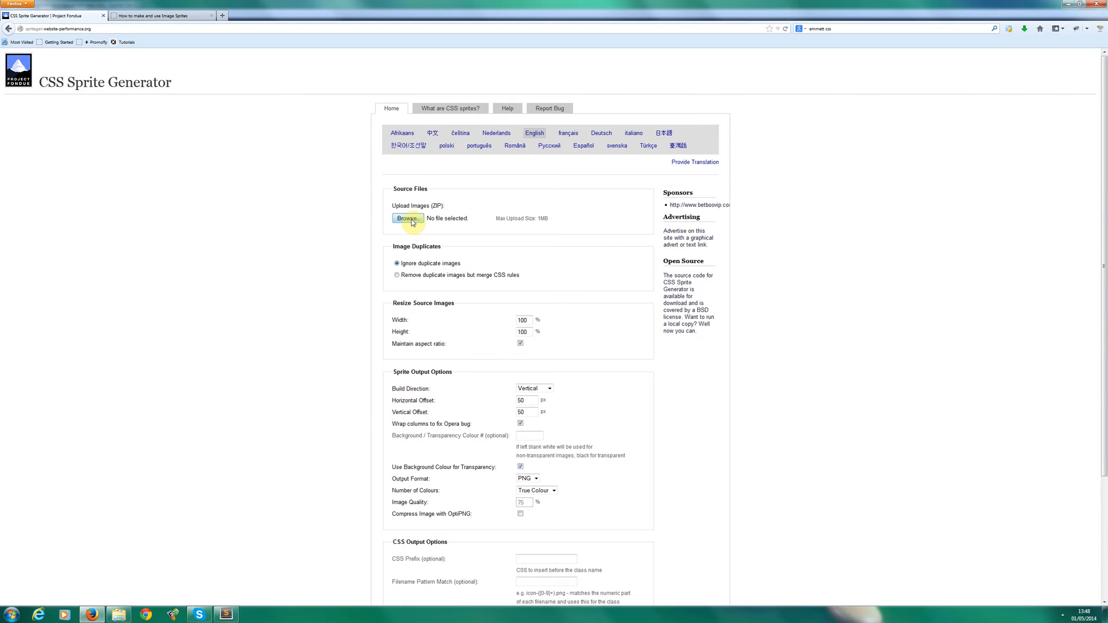
pyautogui.click(407, 217)
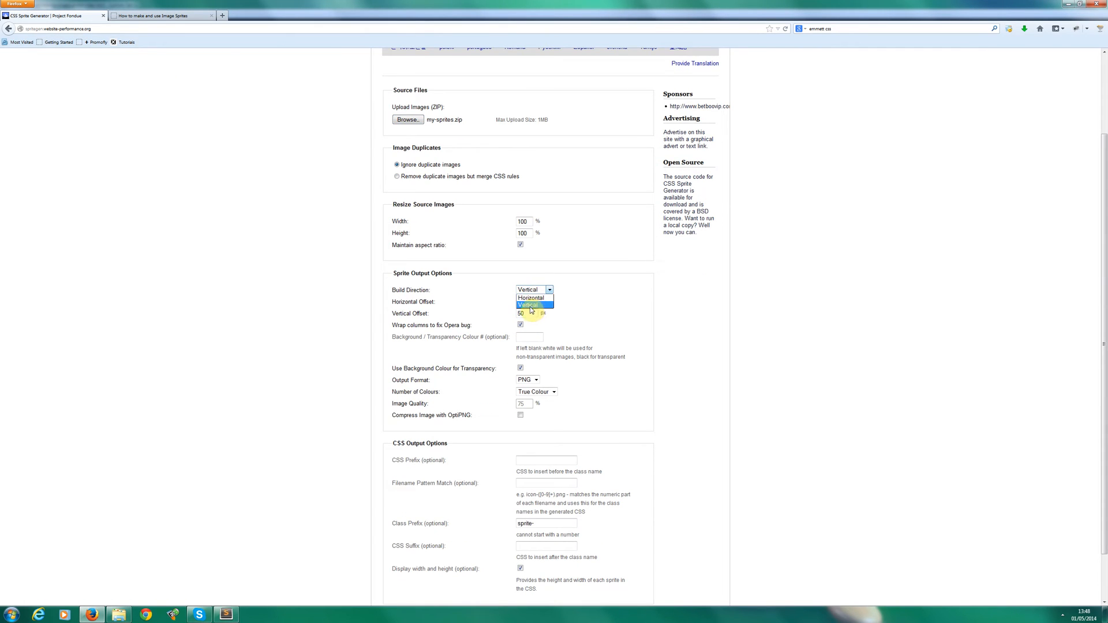
pyautogui.click(528, 305)
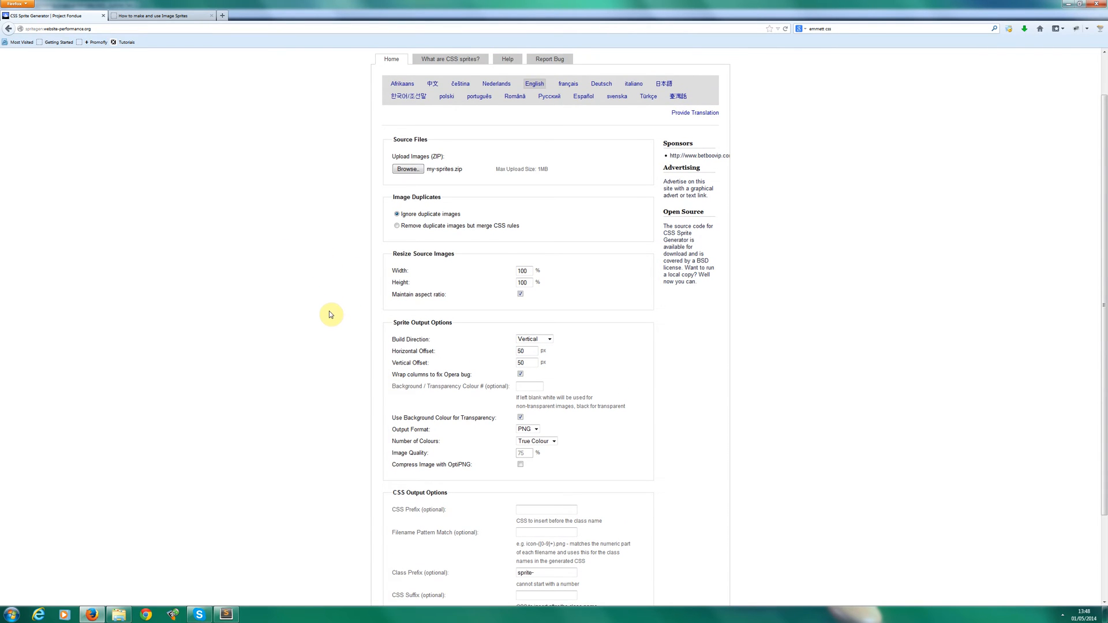
pyautogui.scroll(-3)
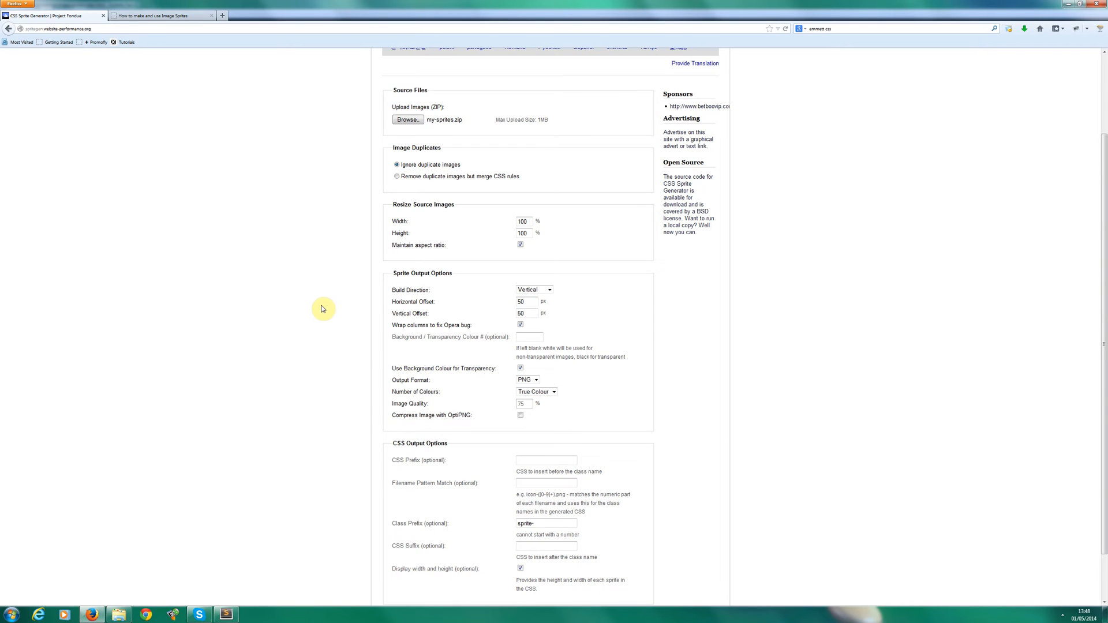
pyautogui.scroll(-3)
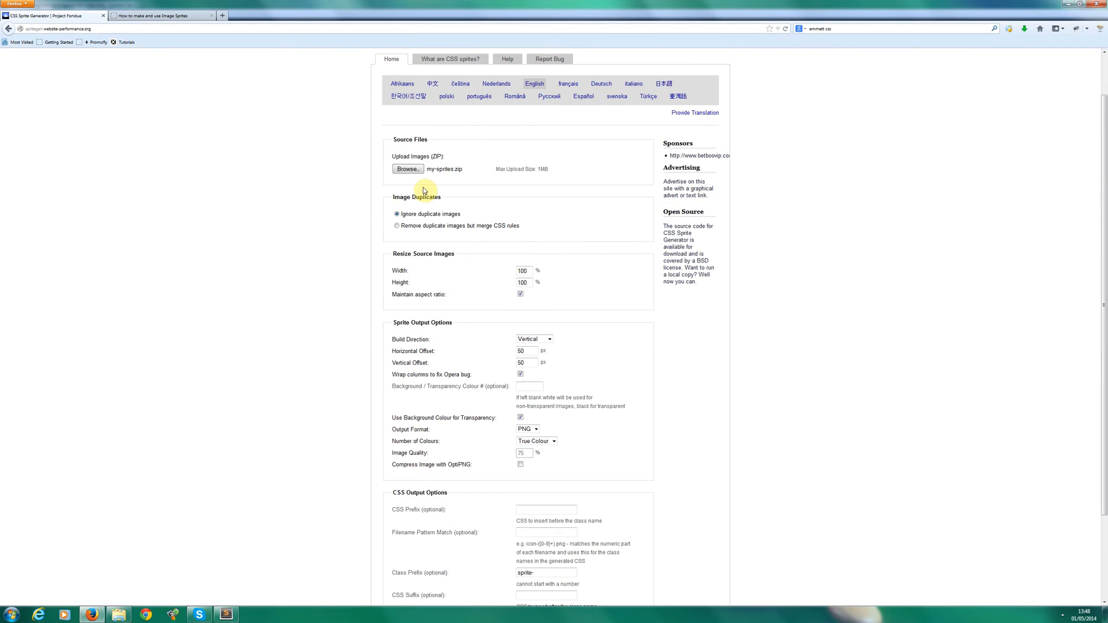
pyautogui.scroll(-3)
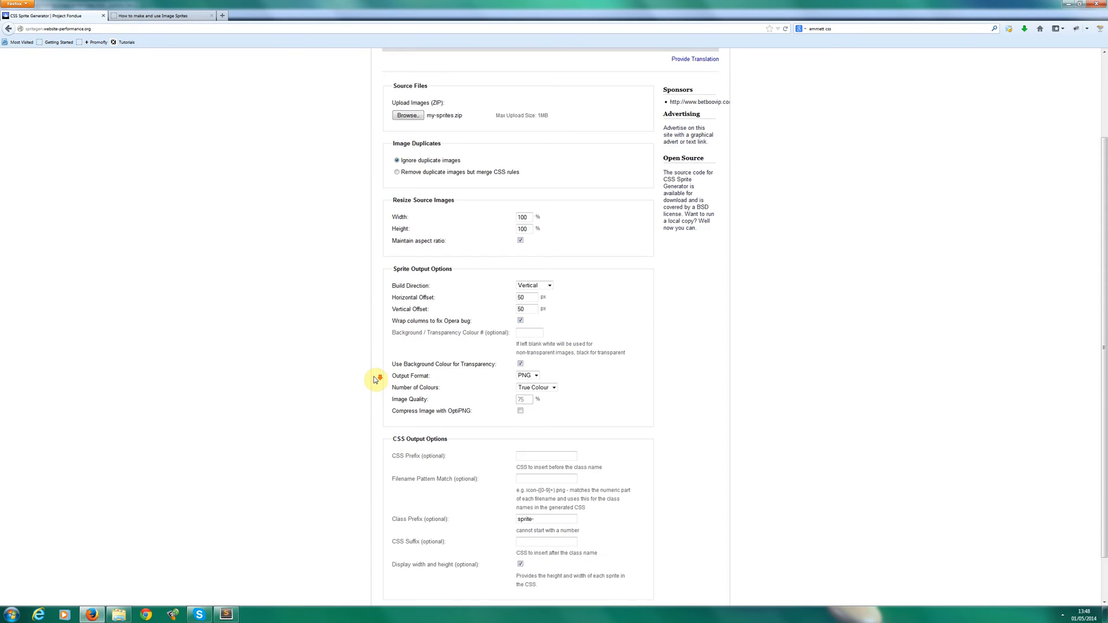
pyautogui.scroll(-3)
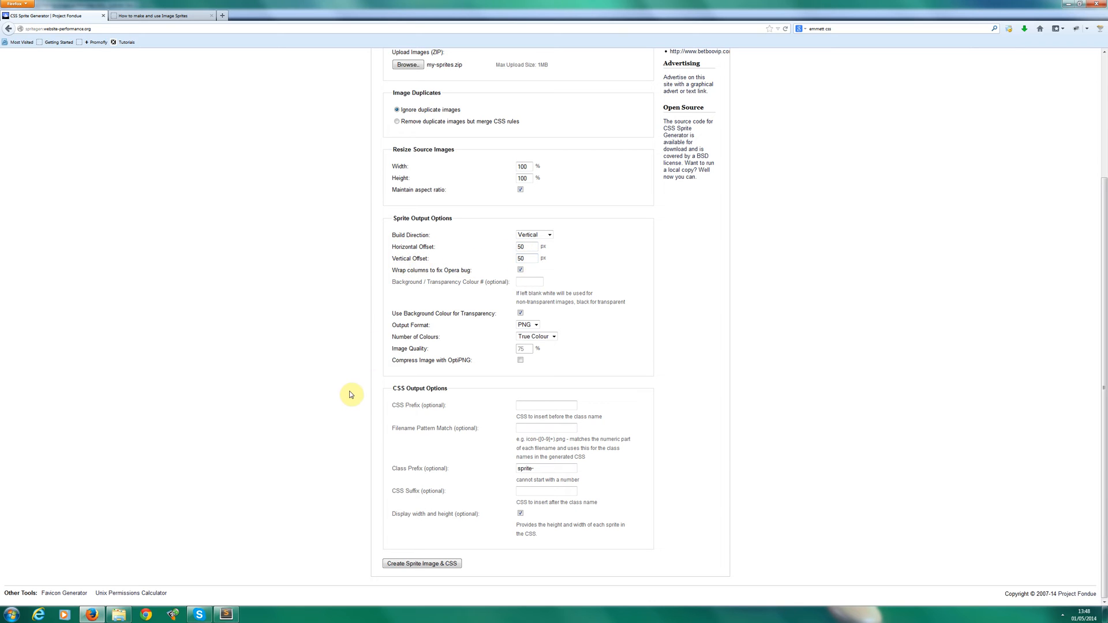
pyautogui.moveTo(565, 467)
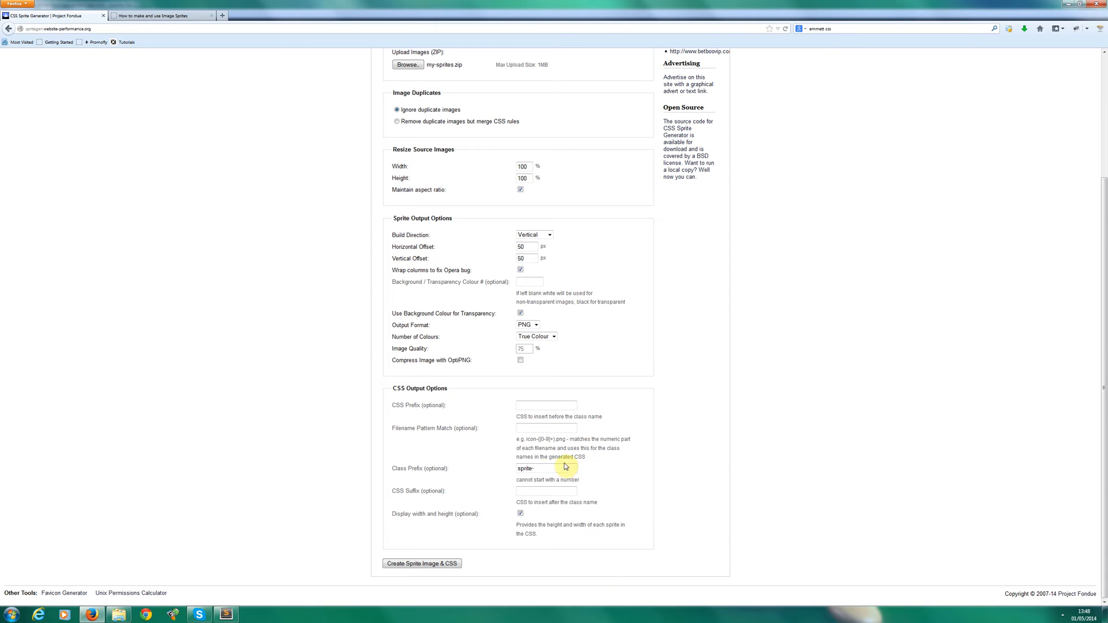
# Set the class prefix to 'bob', generate the sprite and CSS, and select the rules.
pyautogui.click(546, 468)
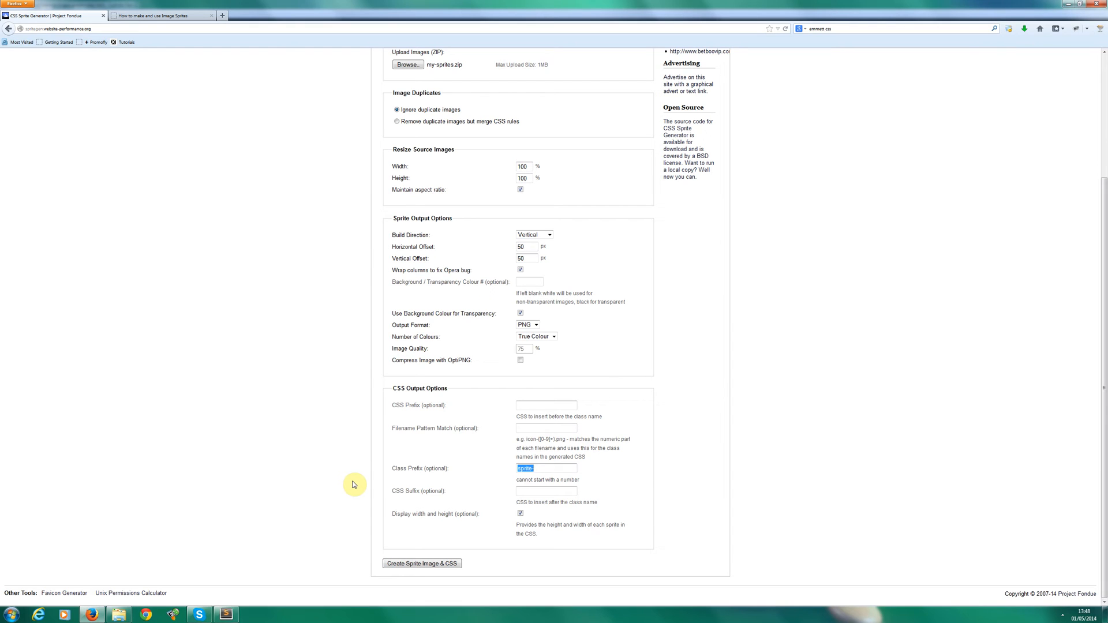
pyautogui.write('bob')
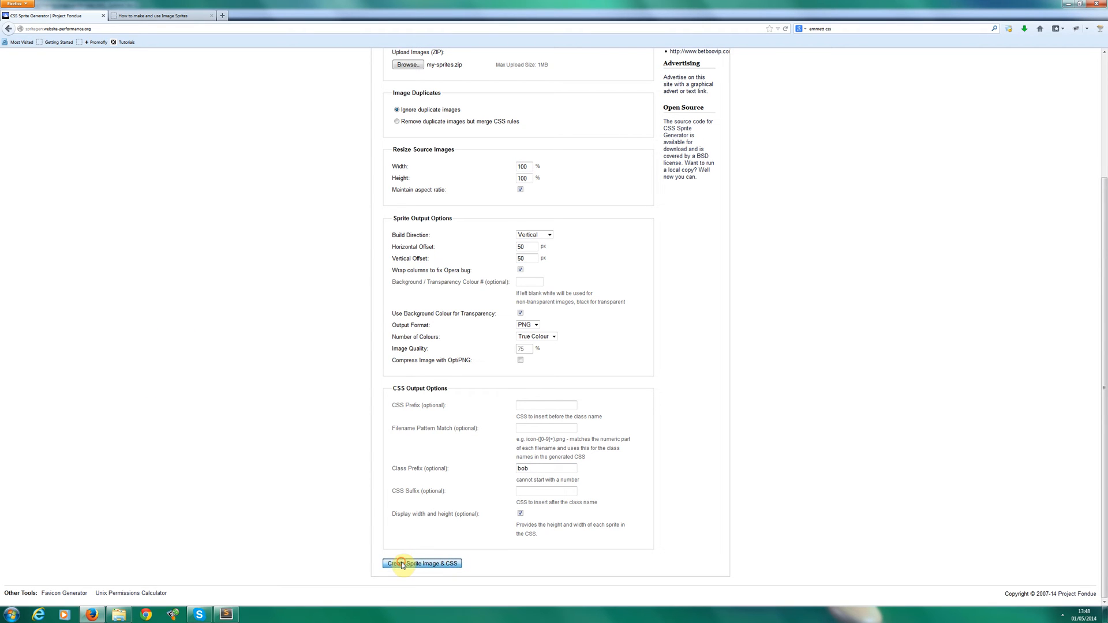
pyautogui.click(421, 563)
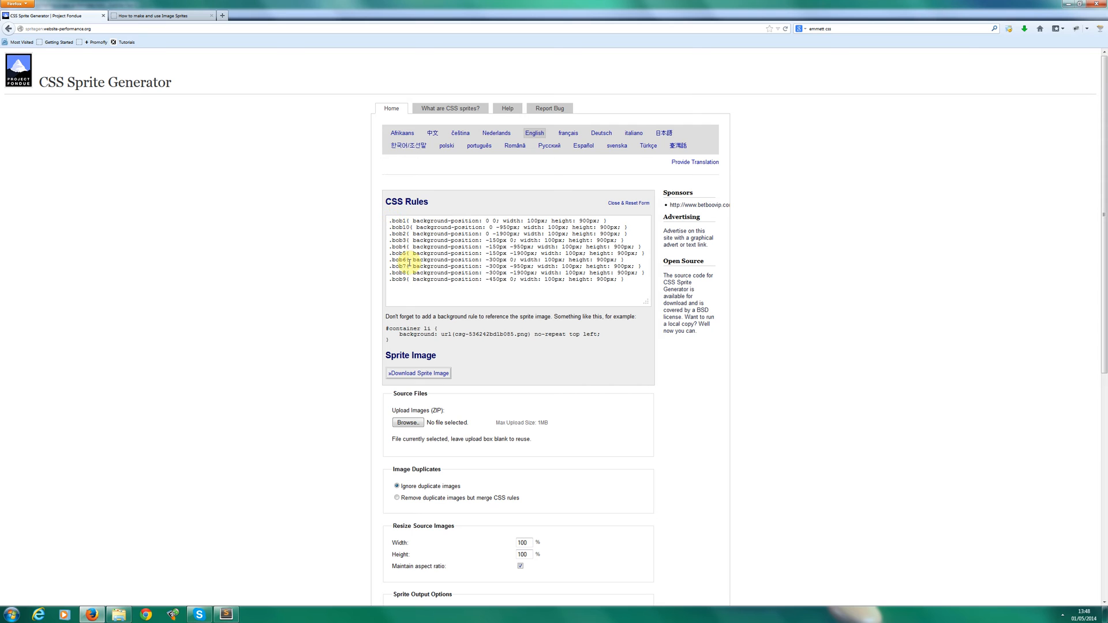
pyautogui.click(434, 289)
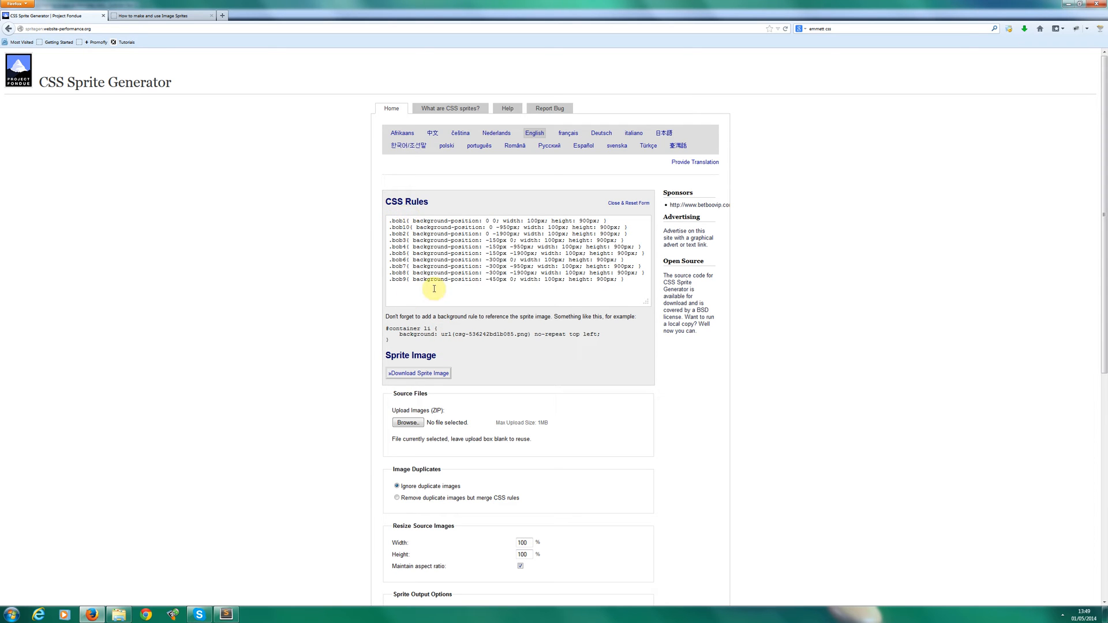
pyautogui.click(224, 614)
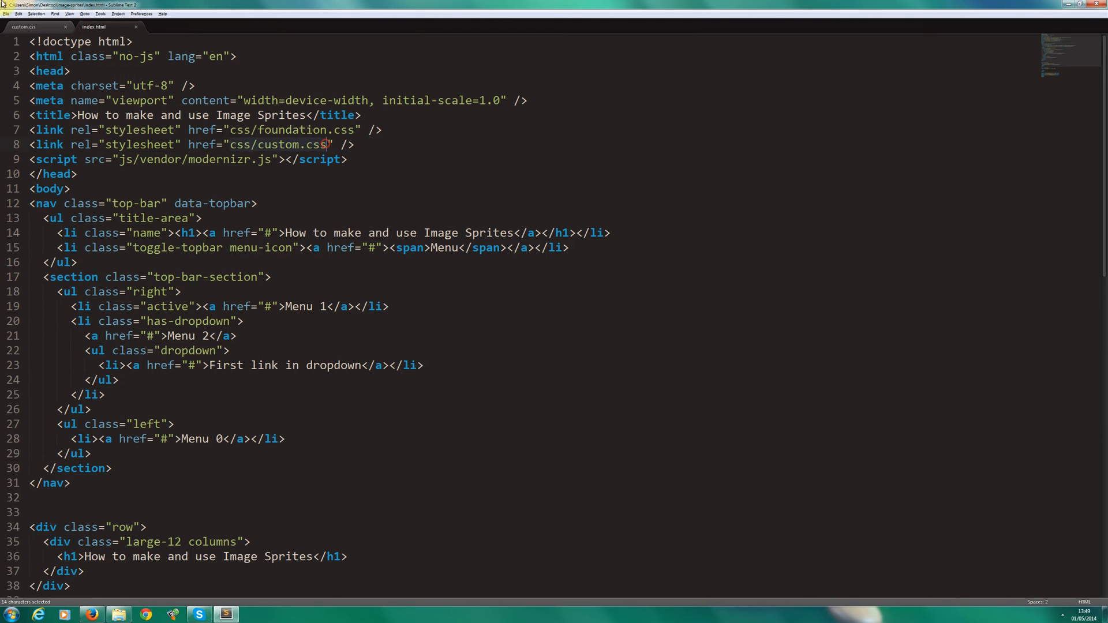
# Review custom.css in Sublime Text, view index.html, then return to the generator page.
pyautogui.click(25, 26)
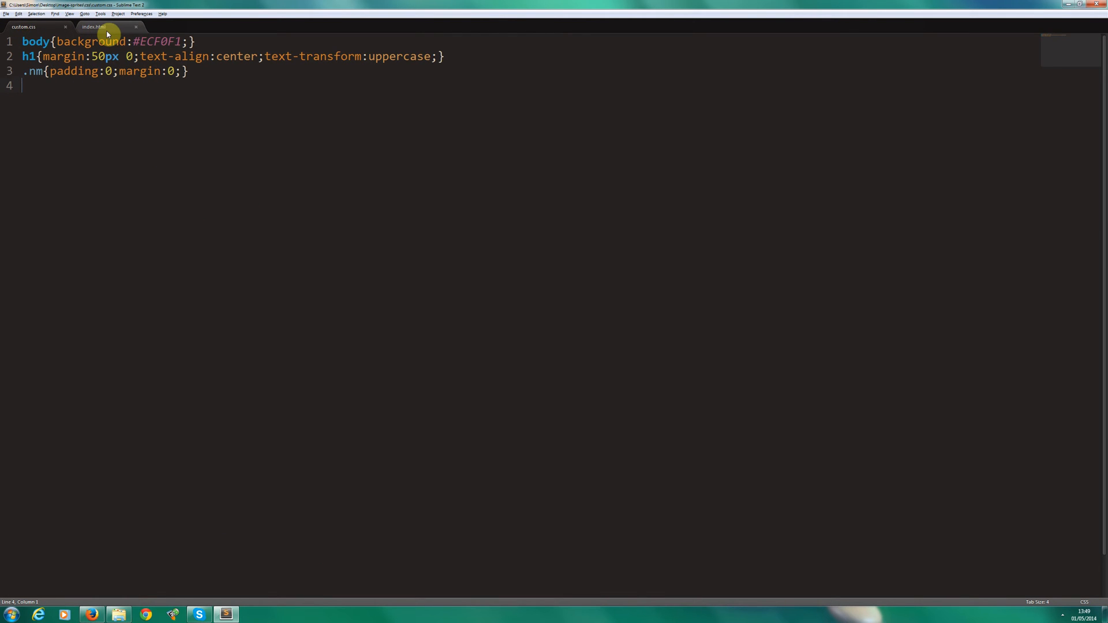
pyautogui.click(95, 27)
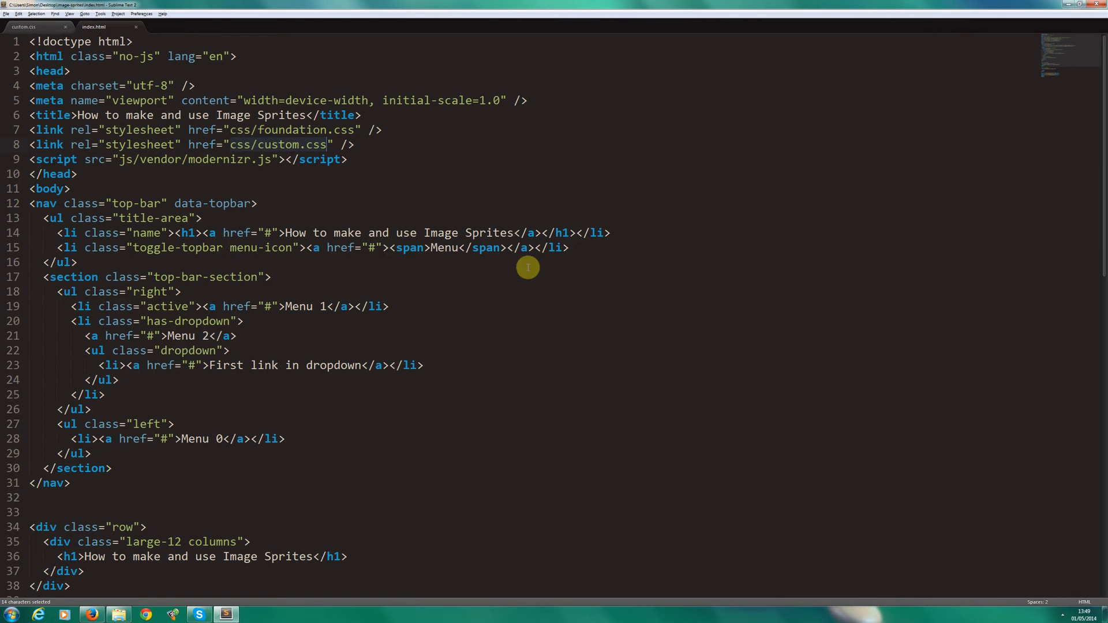
pyautogui.click(91, 613)
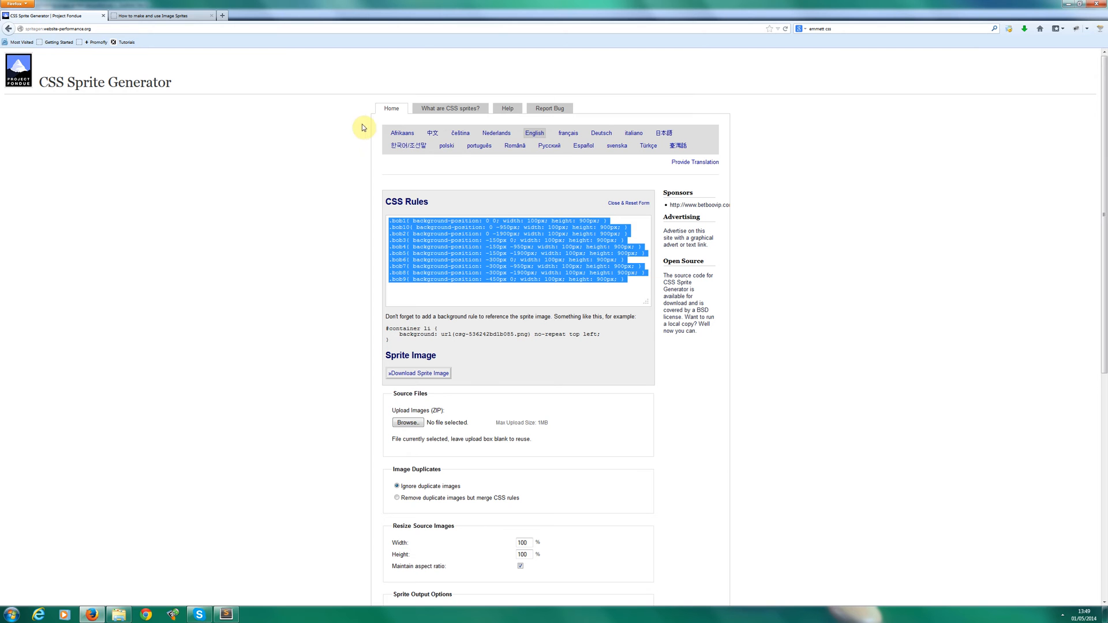
# Select and copy the suggested #container li sprite background rule.
pyautogui.moveTo(387, 329); pyautogui.dragTo(601, 334)
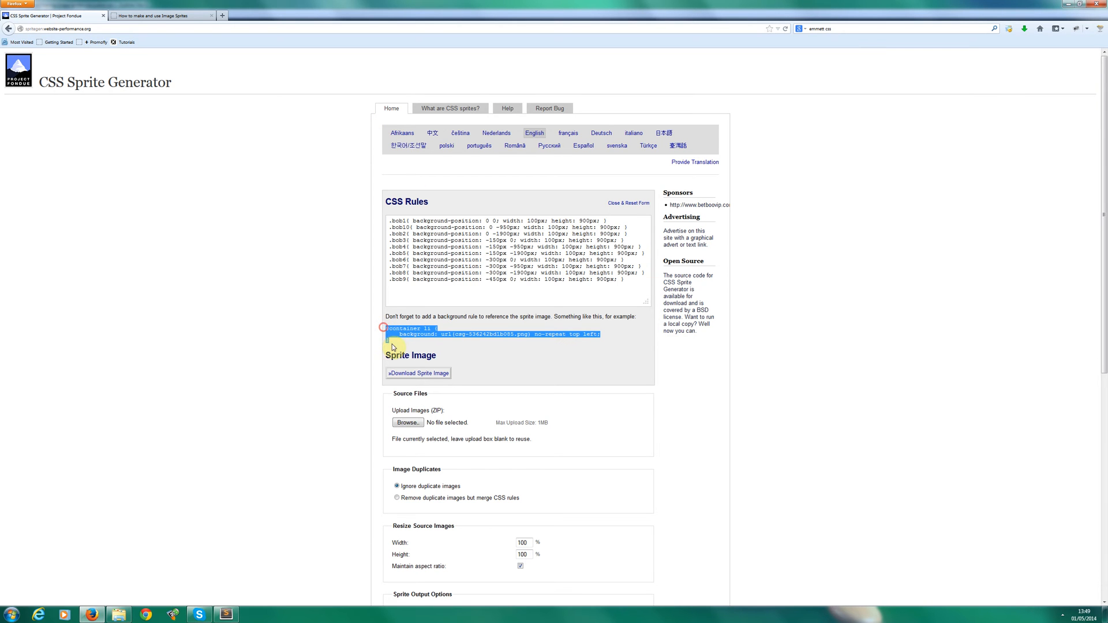
pyautogui.rightClick(419, 374)
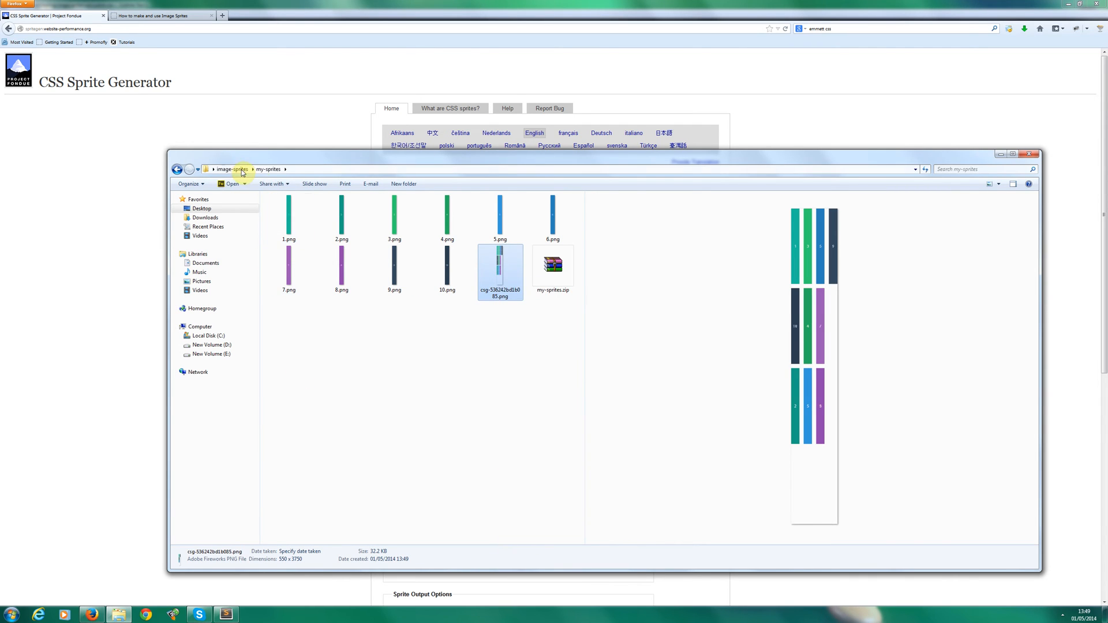
# Paste the generated csg sprite PNG into the image-sprites img folder.
pyautogui.click(230, 169)
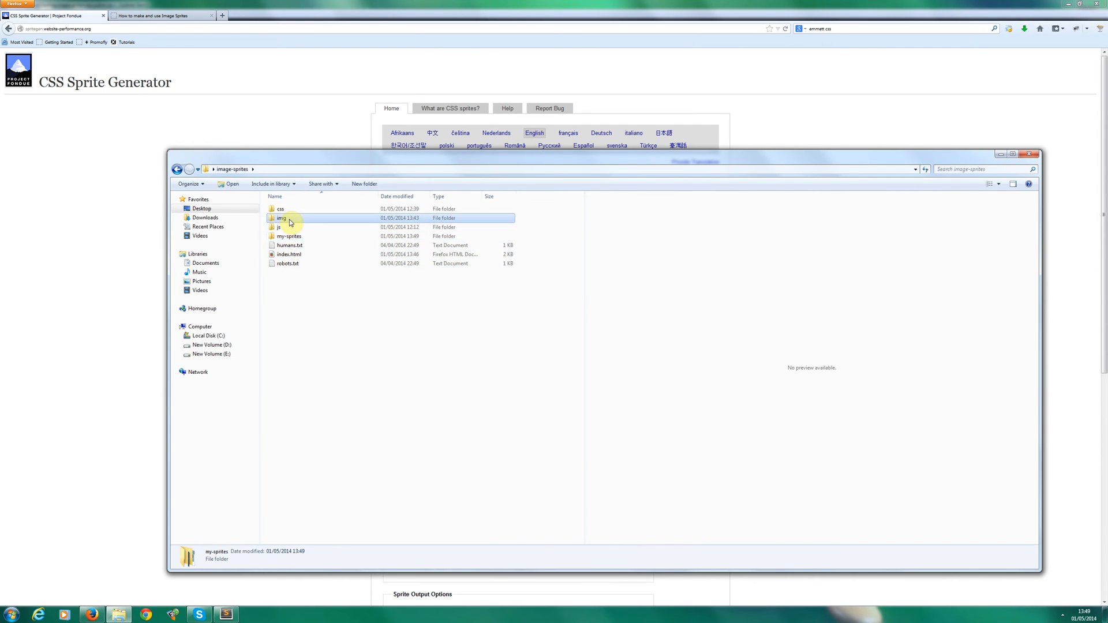
pyautogui.doubleClick(281, 217)
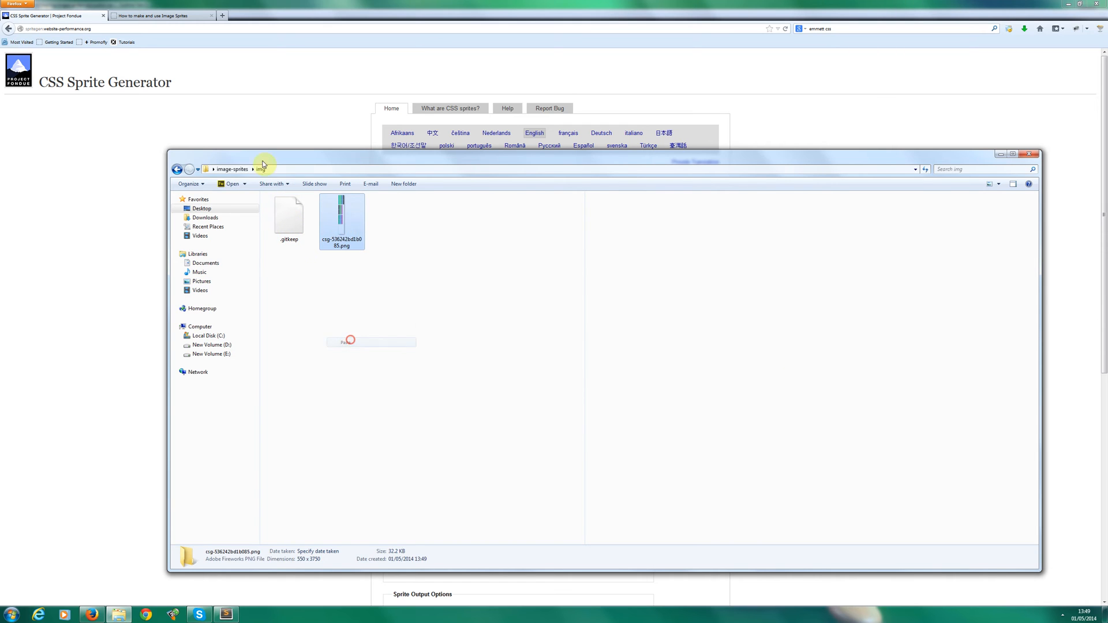
pyautogui.click(233, 169)
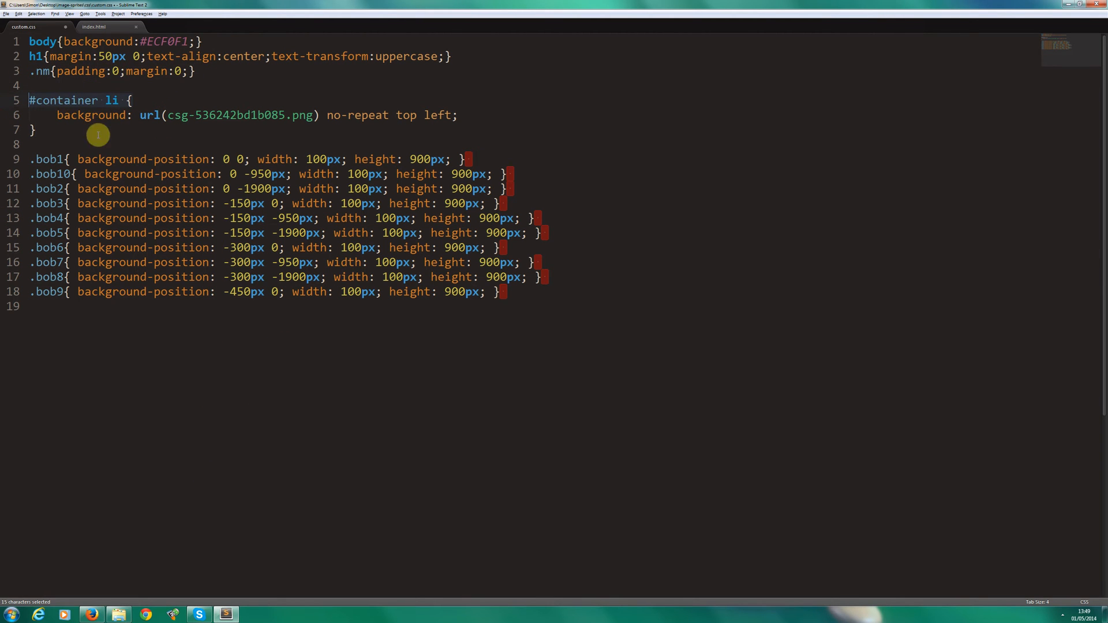
pyautogui.moveTo(136, 128)
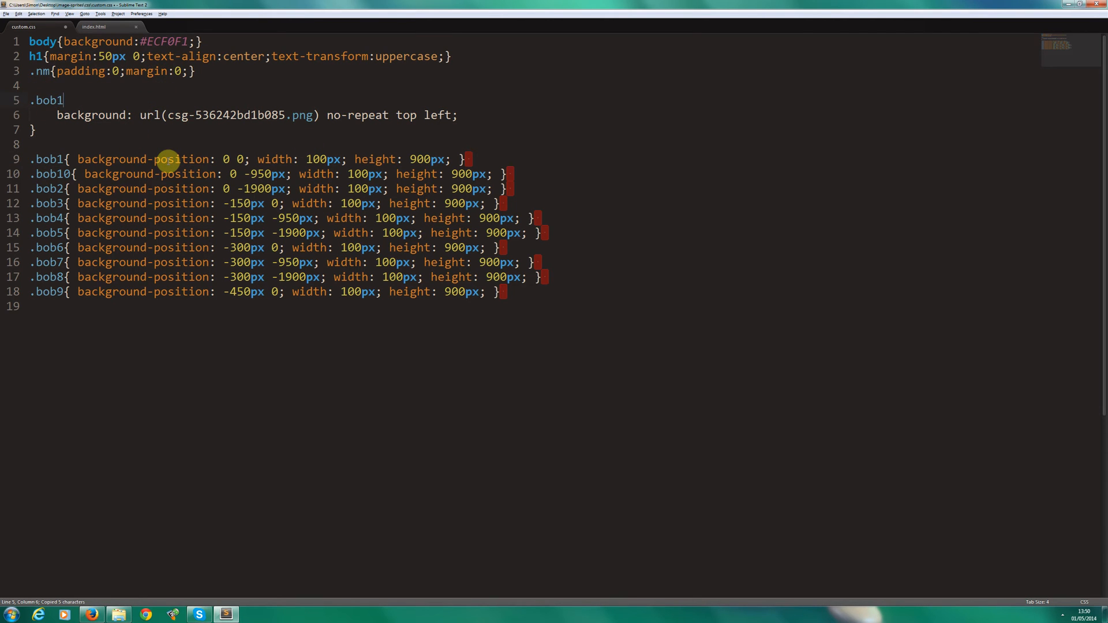
# Turn the pasted background rule's selector into .bob1 through .bob10 on one line.
pyautogui.write(',.bob1,.bob1,.bob1,.bob1,.bob1,')
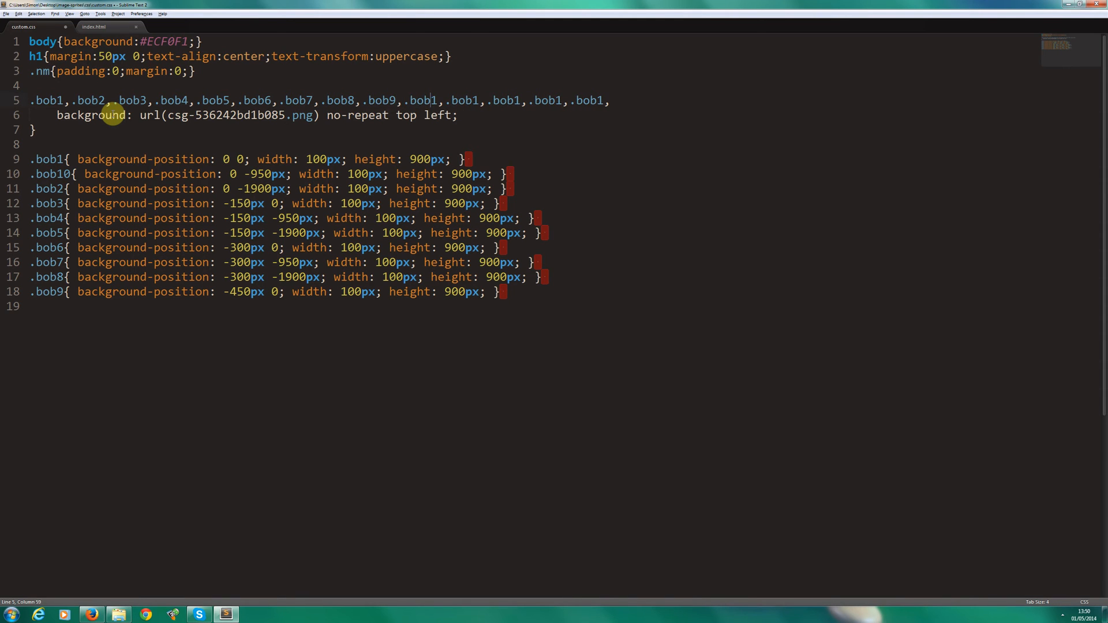
pyautogui.write('0')
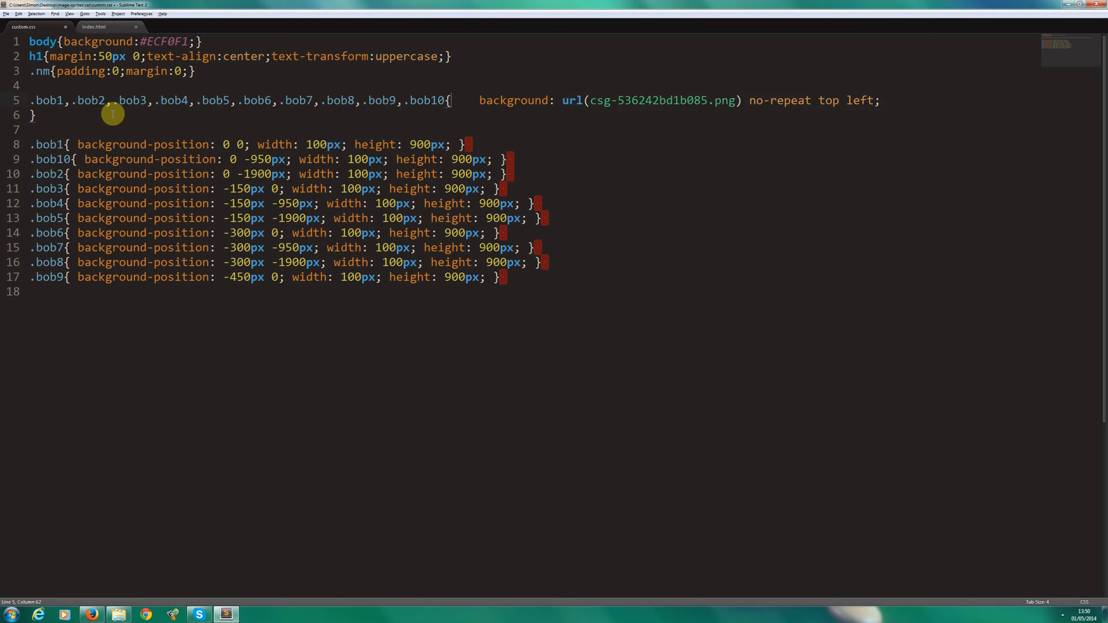
# Point the shared rule at ../img/ and move width 100px, height 900px into it.
pyautogui.press('backspace')
pyautogui.write('../img/')
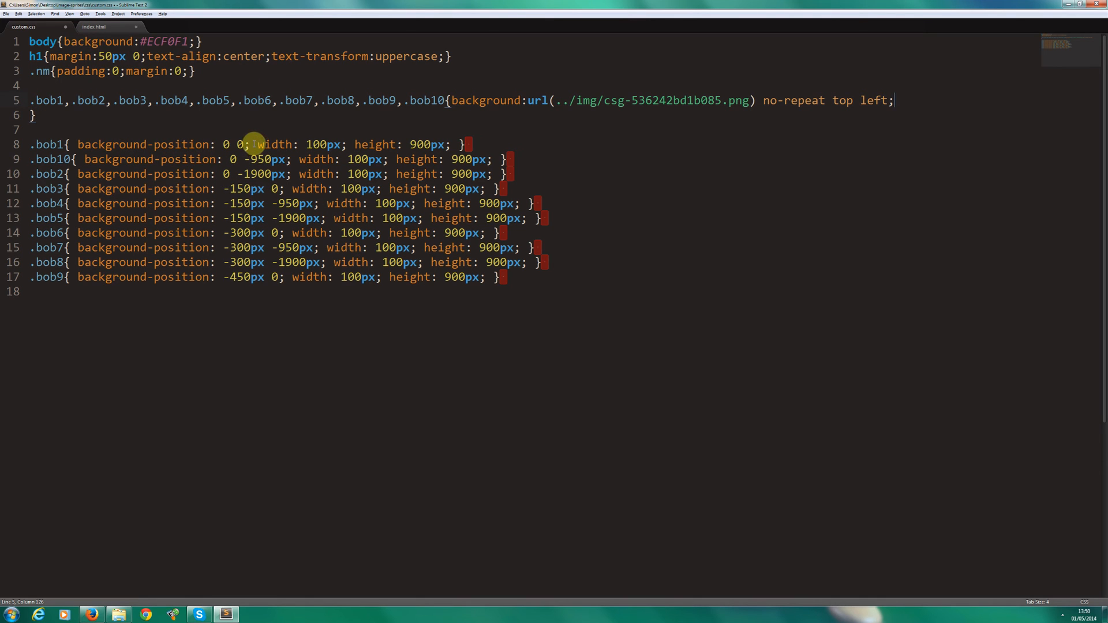
pyautogui.moveTo(251, 145); pyautogui.dragTo(450, 144)
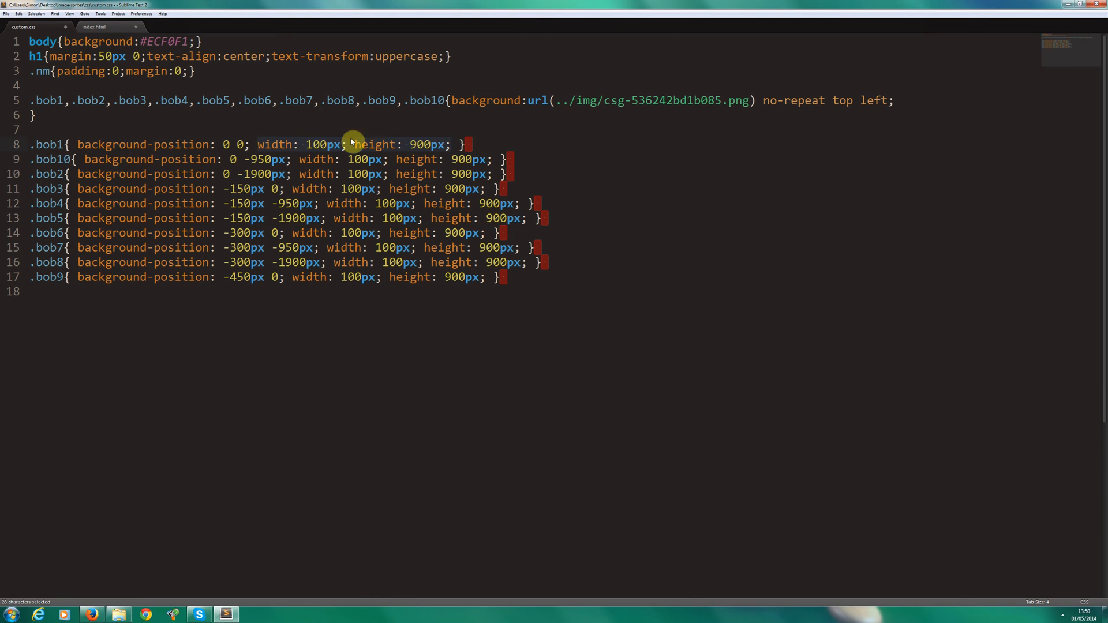
pyautogui.moveTo(54, 262)
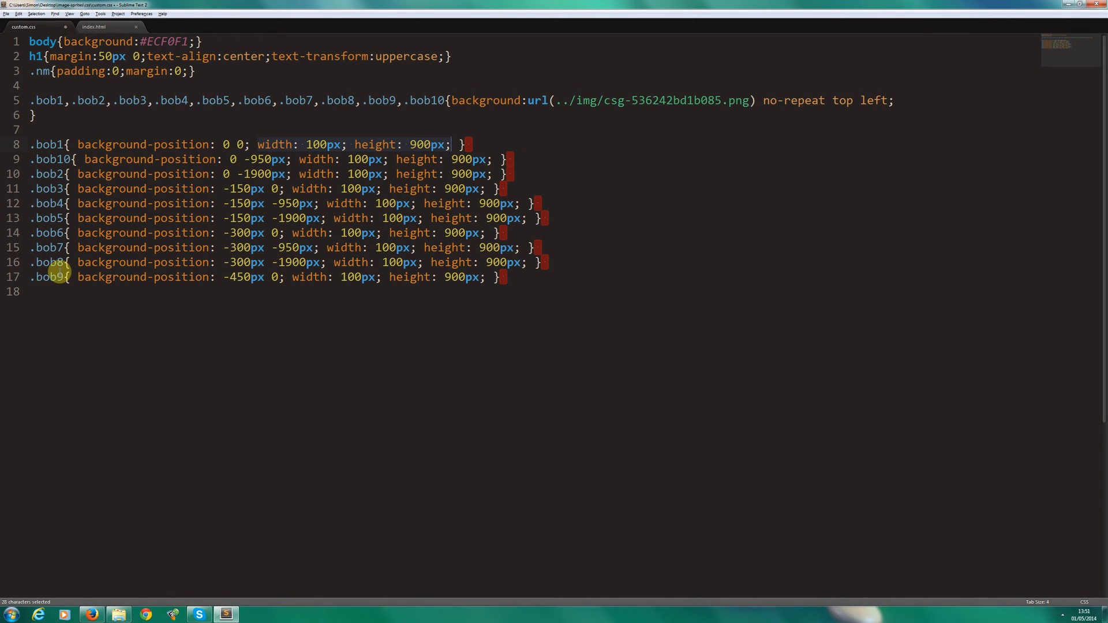
pyautogui.moveTo(316, 232)
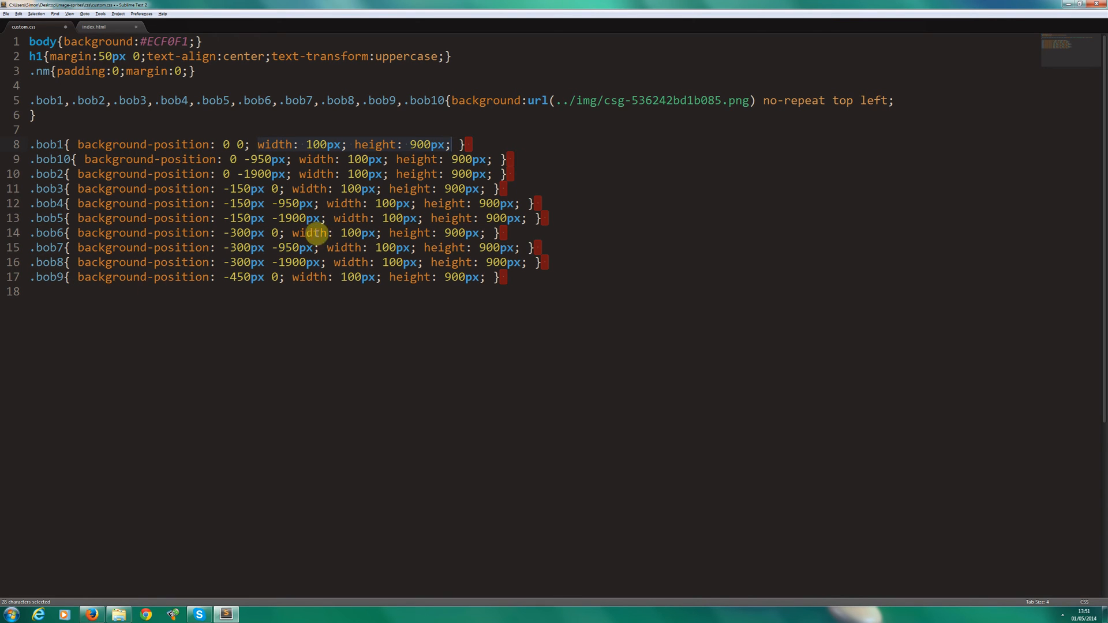
pyautogui.press('ctrl+x')
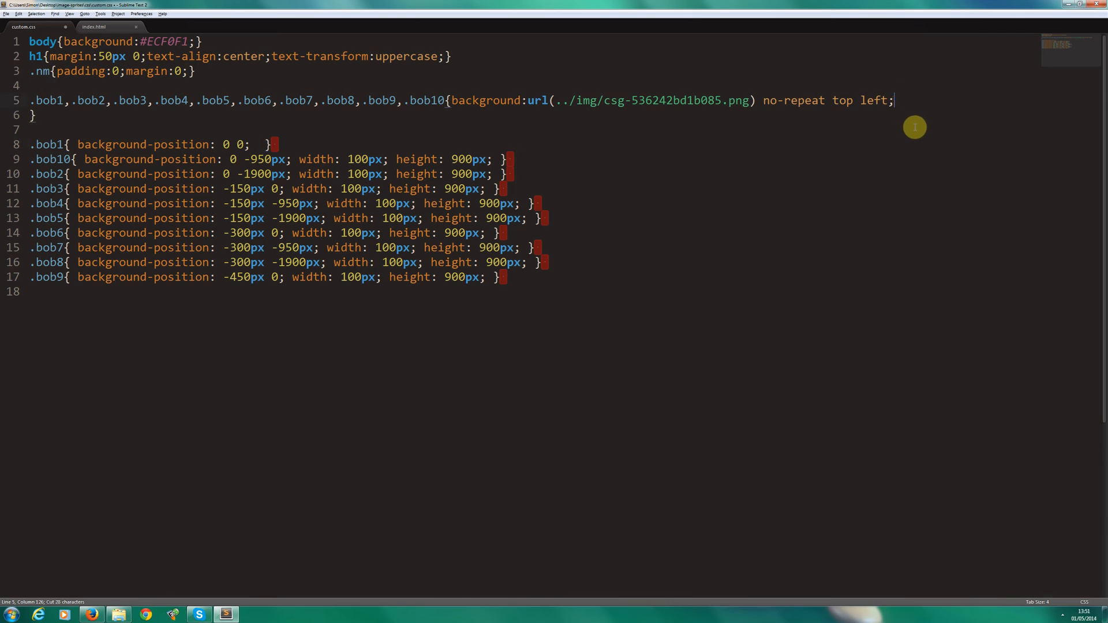
pyautogui.write('width:100px; height: 900px;')
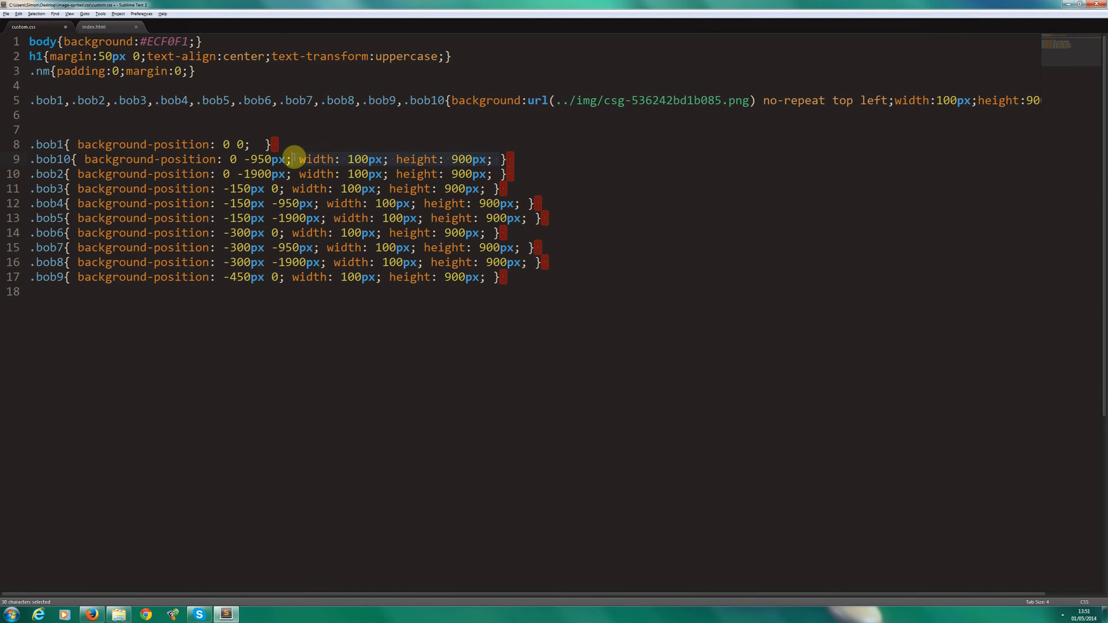
pyautogui.click(54, 13)
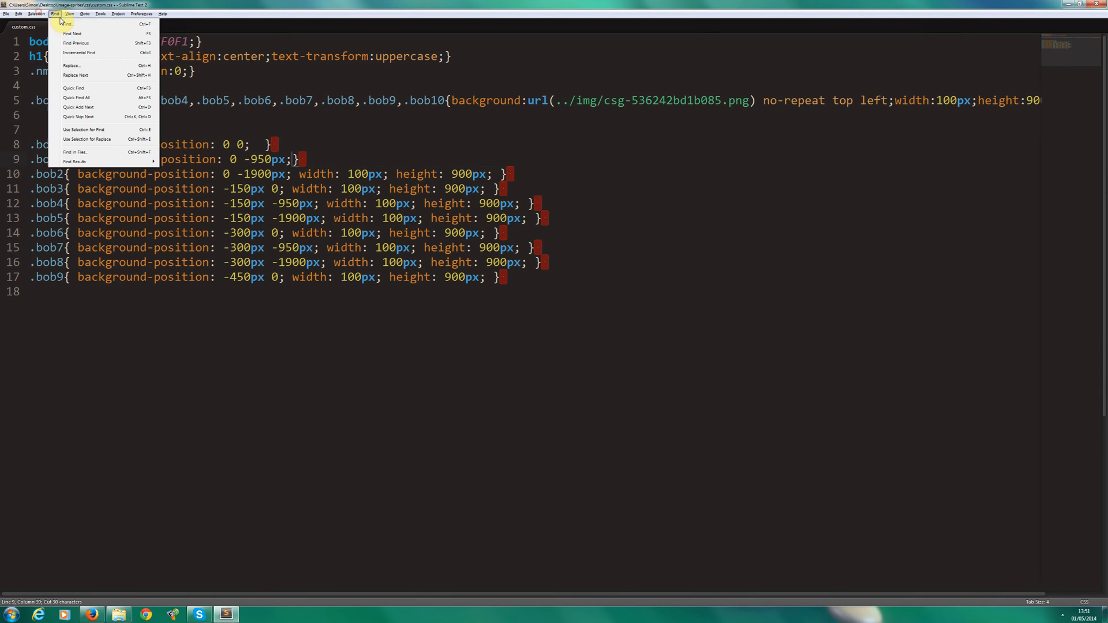
# Replace-all to remove the repeated width and height declarations from the .bob rules.
pyautogui.click(70, 65)
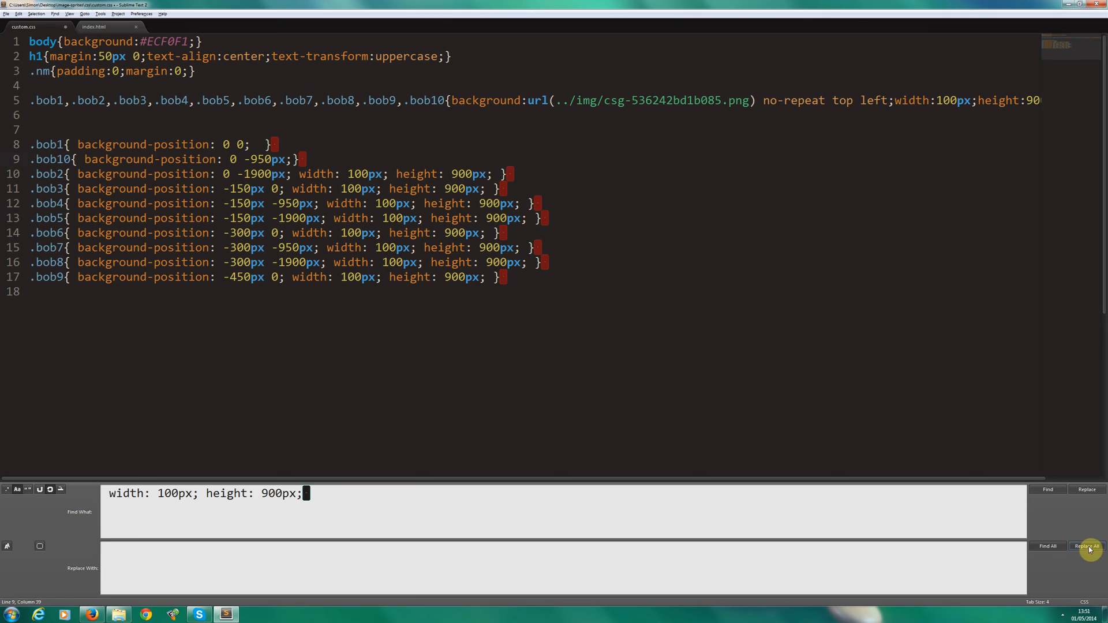
pyautogui.click(1088, 545)
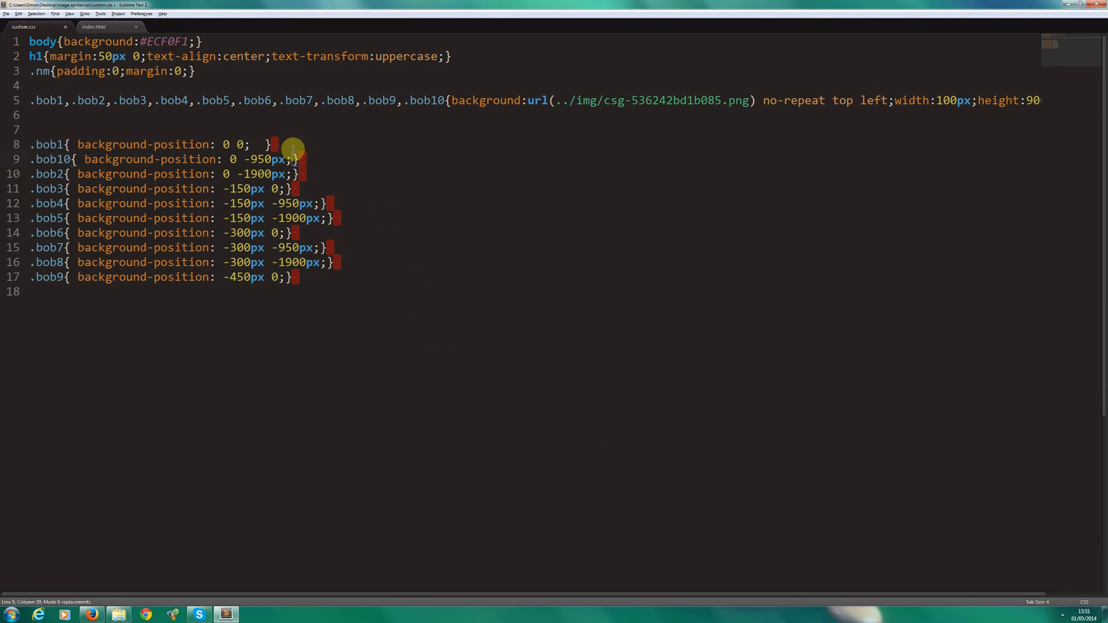
pyautogui.click(299, 159)
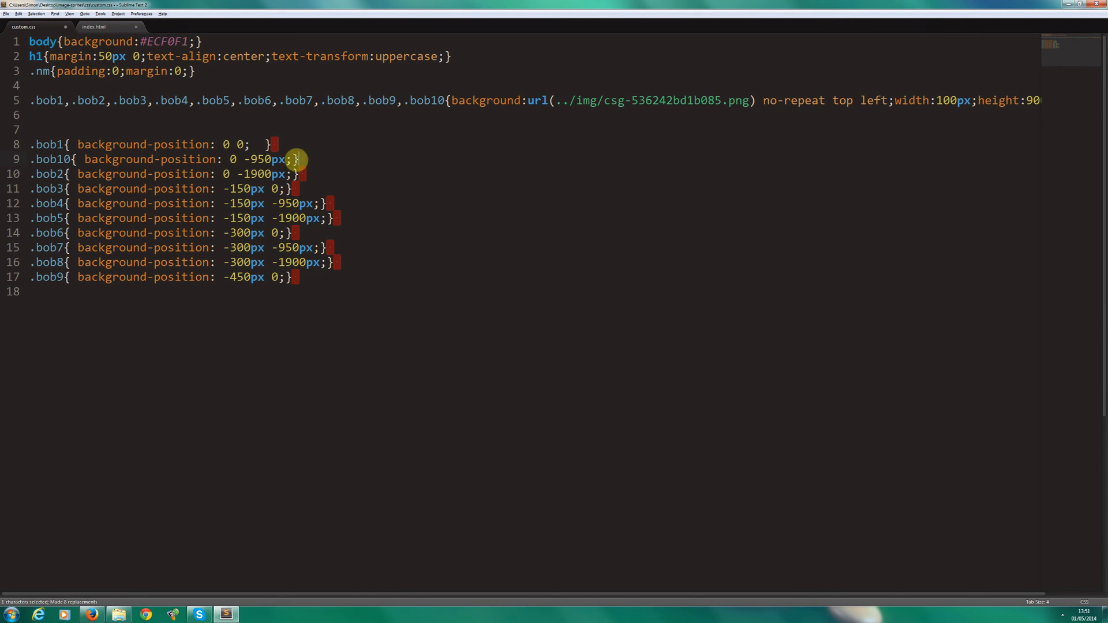
# Replace every space-plus-closing-brace with a bare brace across the .bob position rules.
pyautogui.click(53, 13)
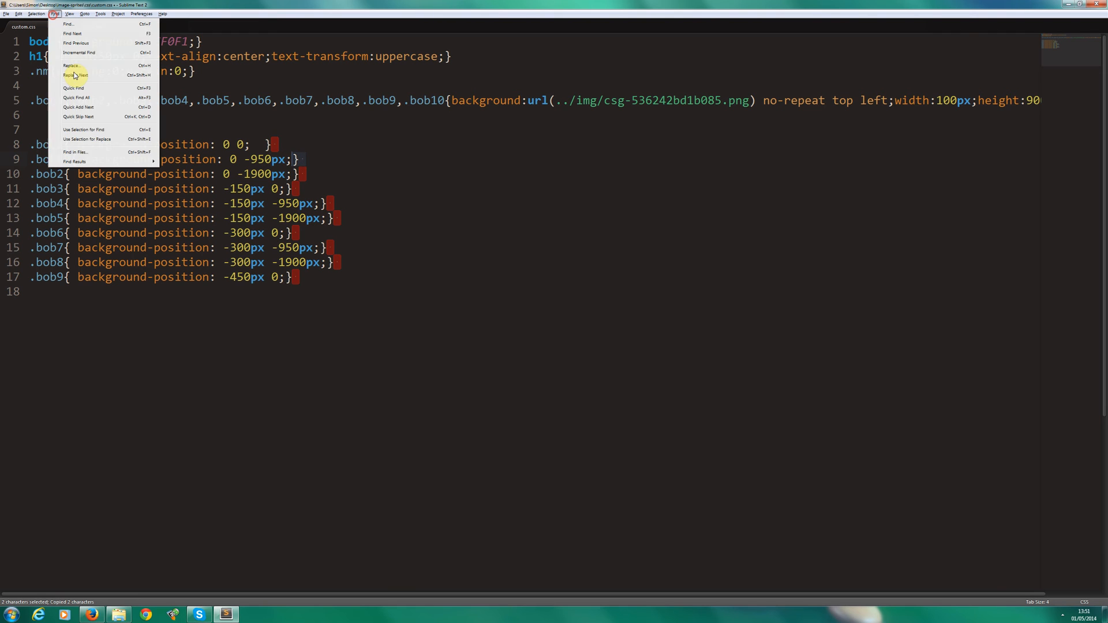
pyautogui.moveTo(83, 76)
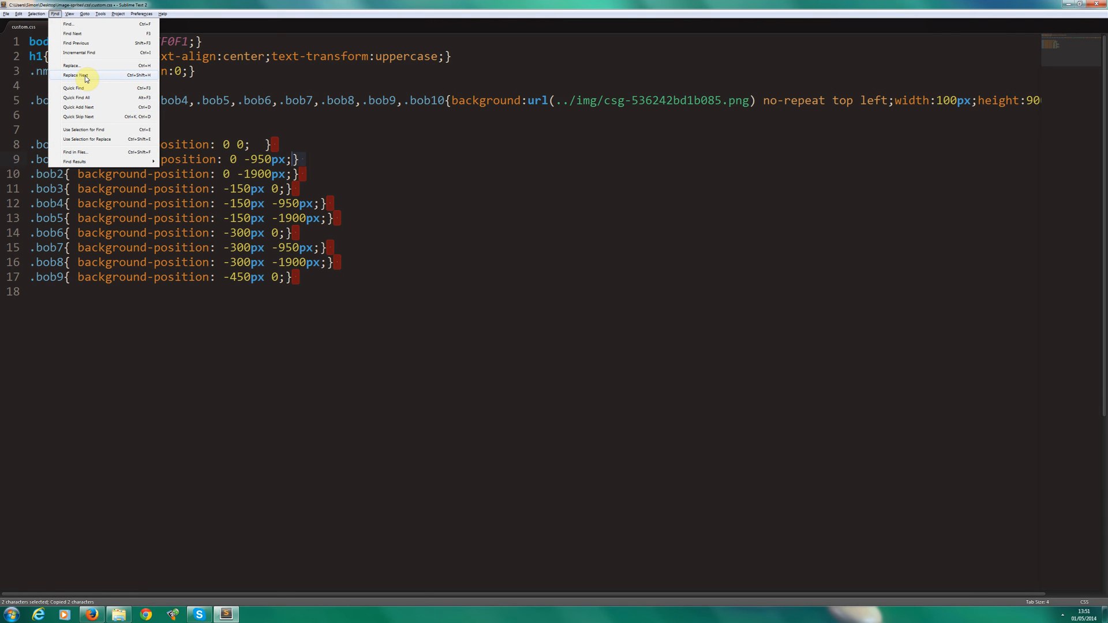
pyautogui.click(71, 66)
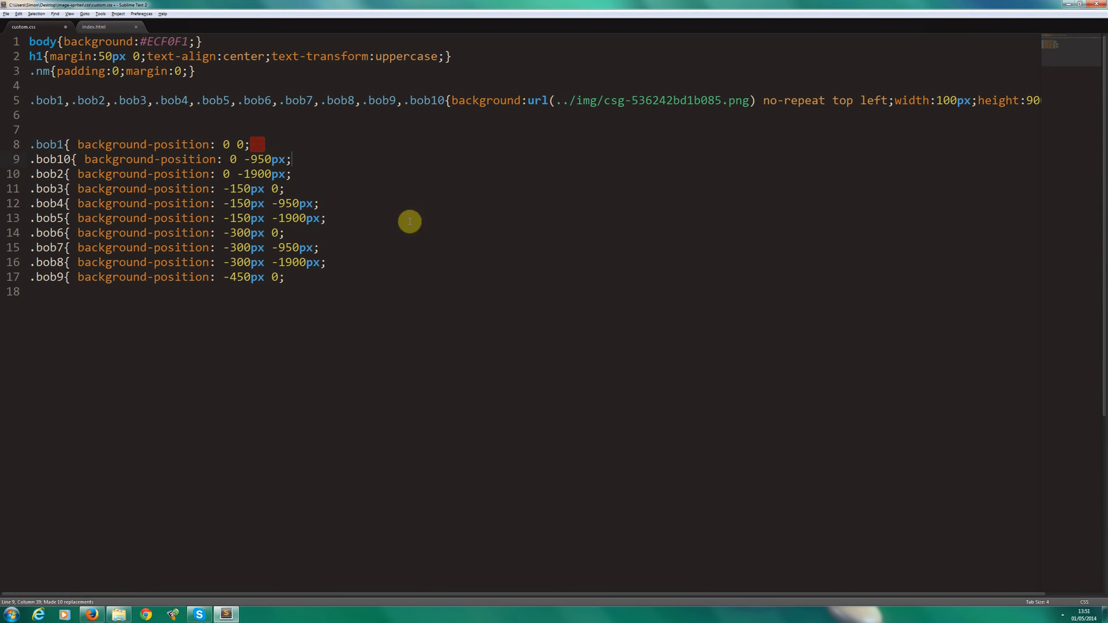
pyautogui.click(35, 13)
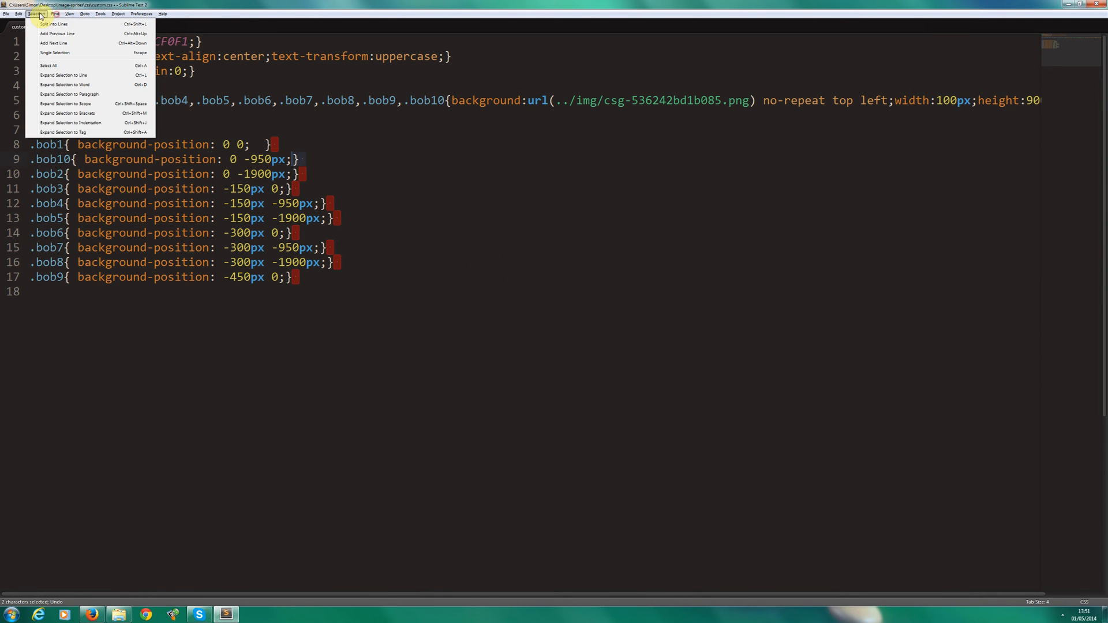
pyautogui.press('ctrl+h')
pyautogui.write('}')
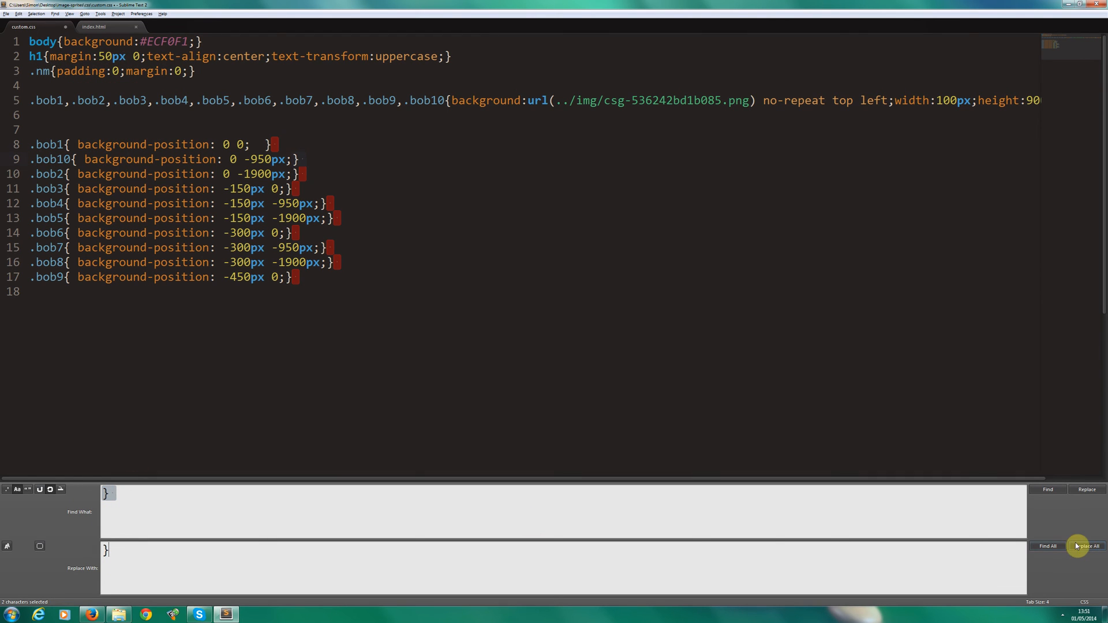
pyautogui.click(1087, 546)
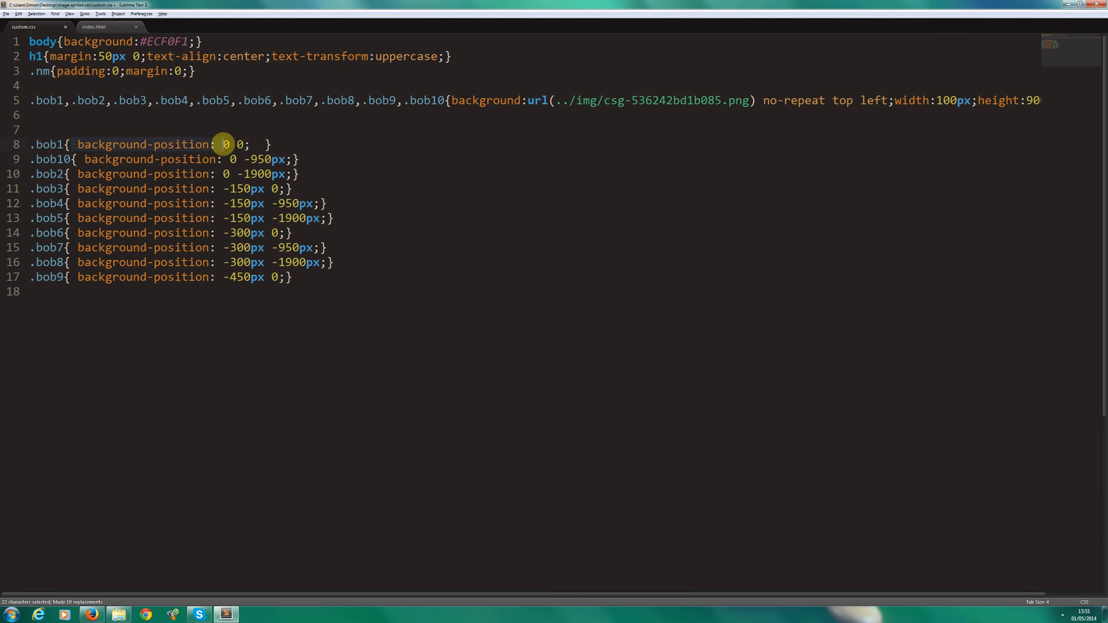
pyautogui.click(54, 13)
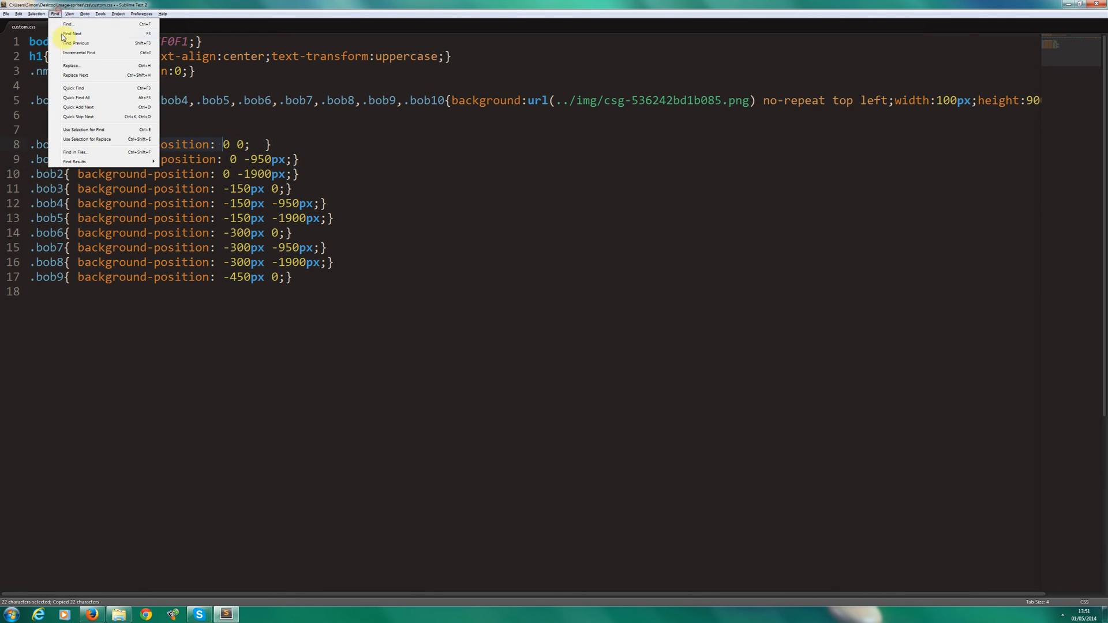
# Strip spaces from the rules, delete blank lines, and save the compacted custom.css.
pyautogui.click(72, 66)
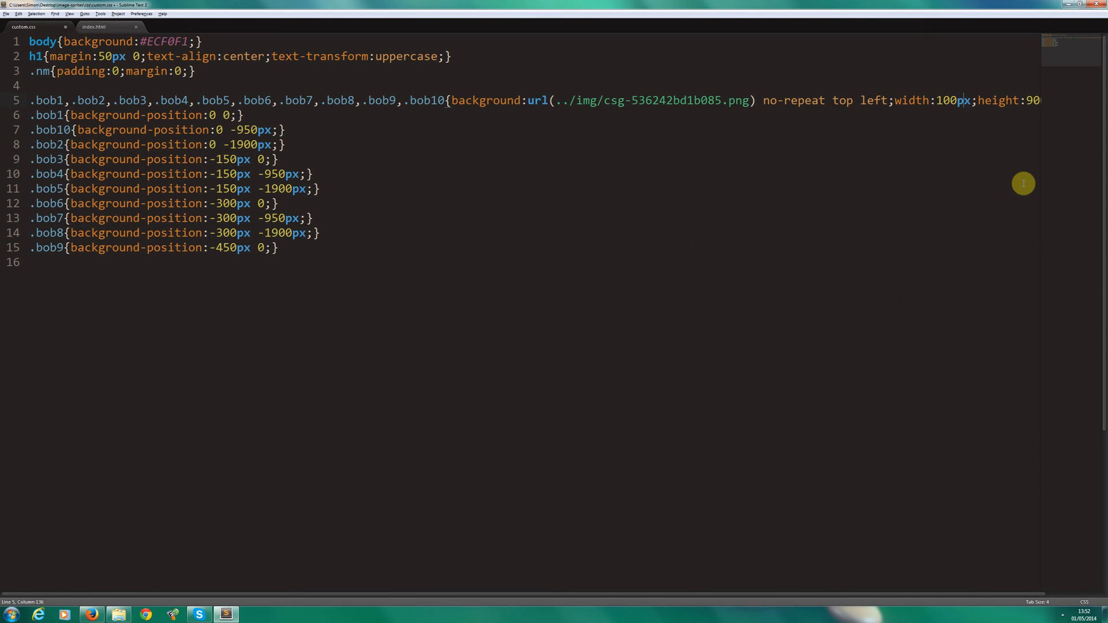
pyautogui.hscroll(3)
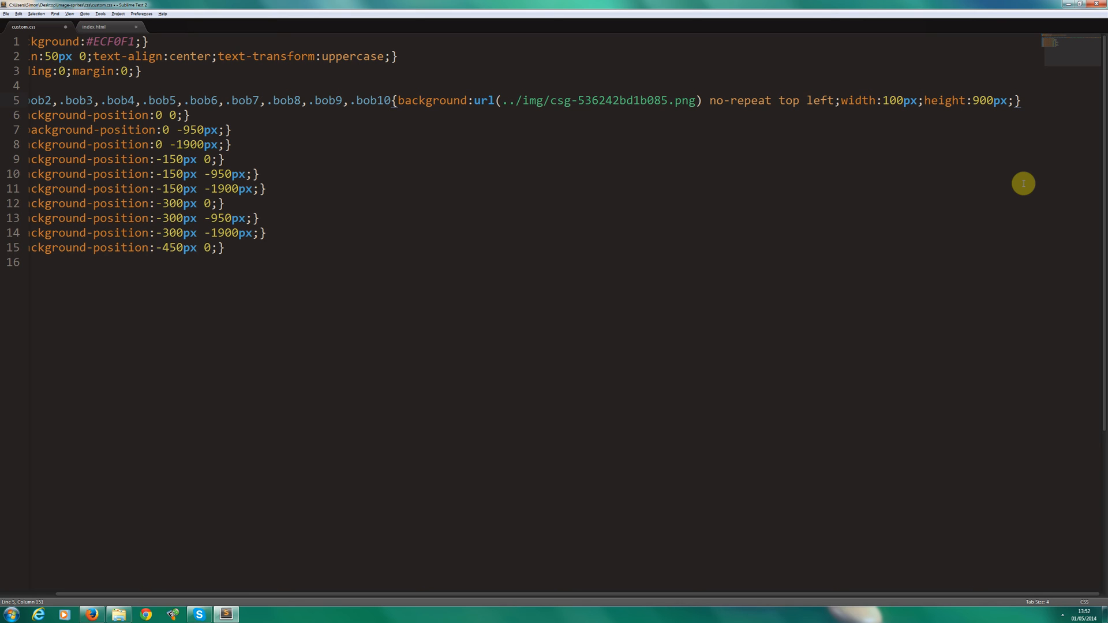
pyautogui.write('float:')
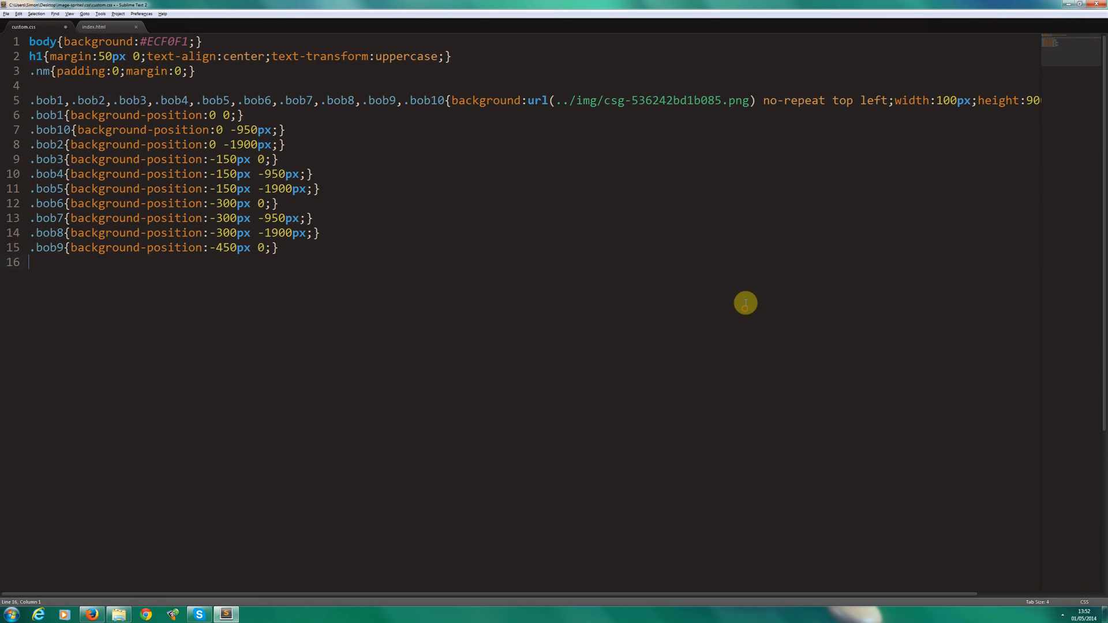
pyautogui.press('ctrl+s')
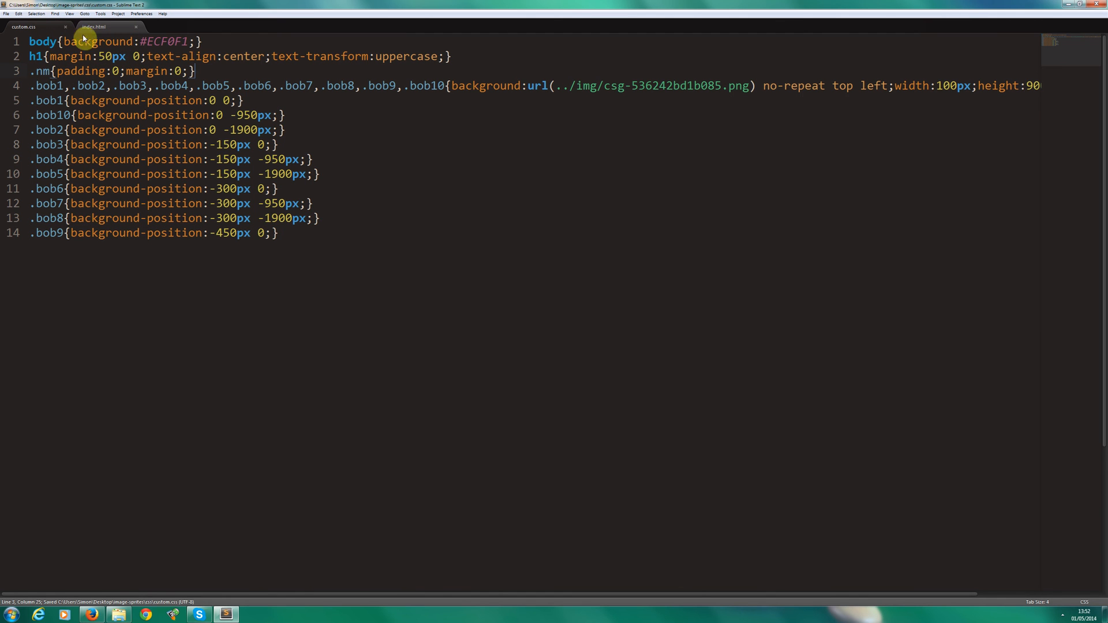
# In index.html, expand the Emmet abbreviation div.bob$*10 into divs bob1 through bob10.
pyautogui.click(93, 27)
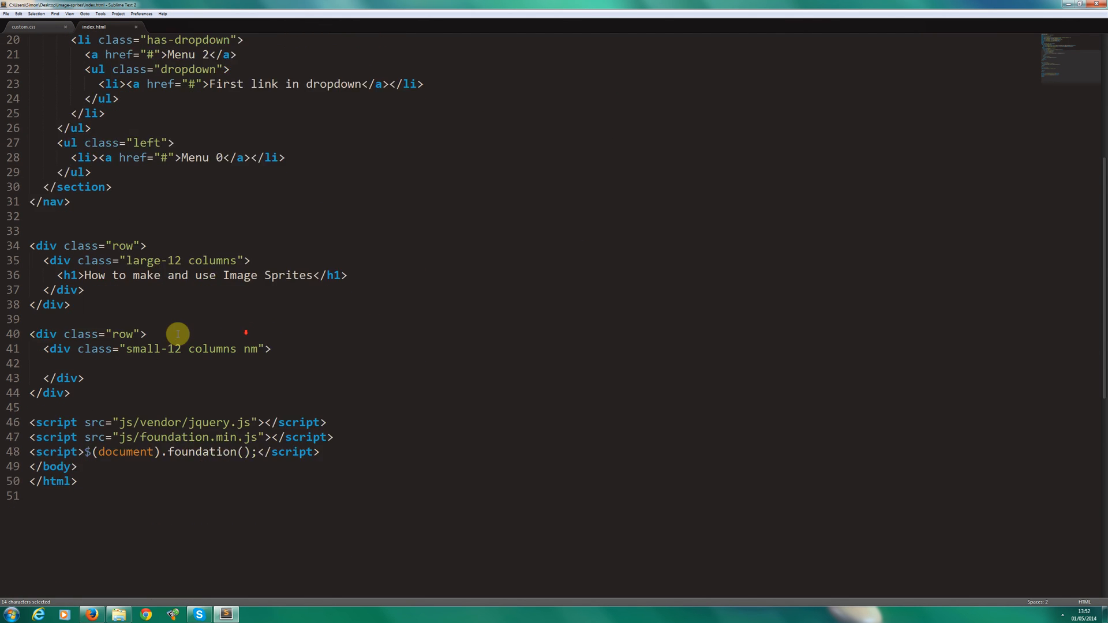
pyautogui.scroll(-3)
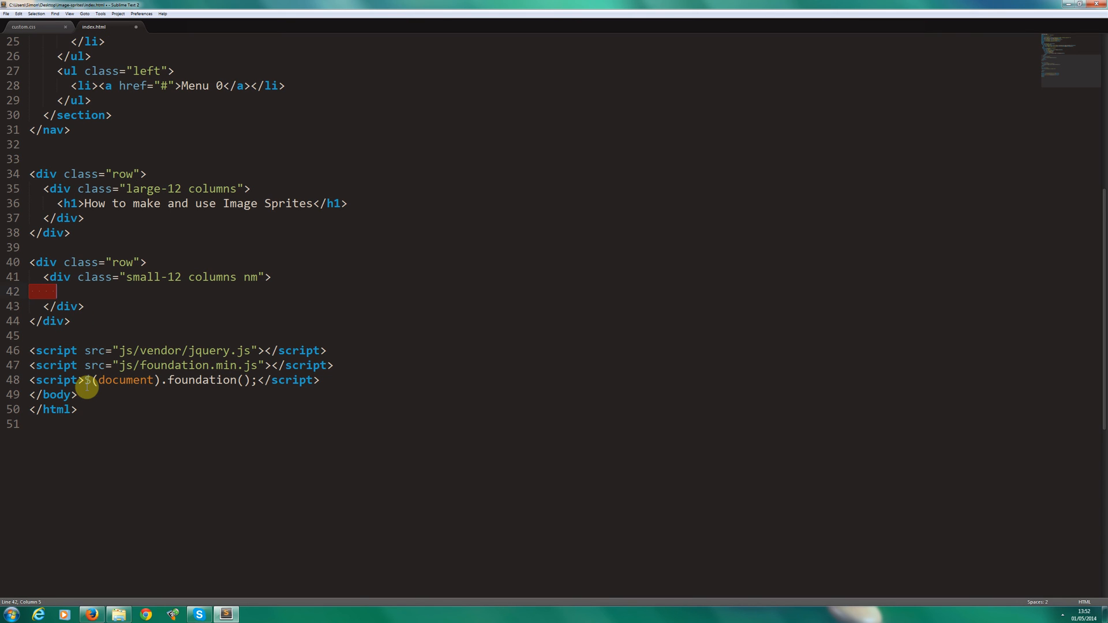
pyautogui.write('emm')
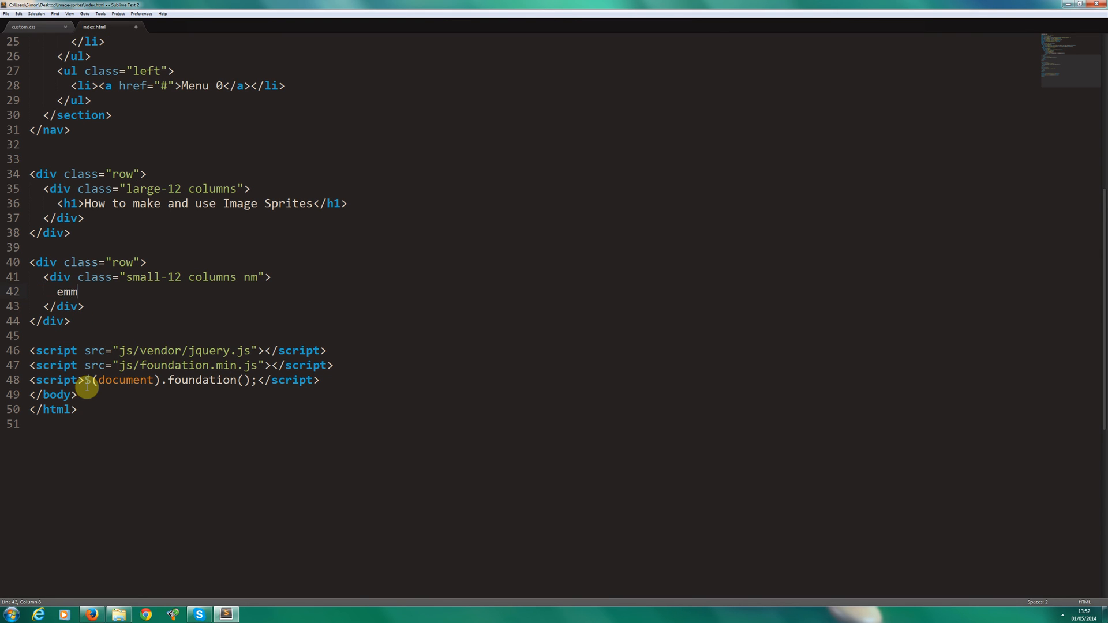
pyautogui.write('et')
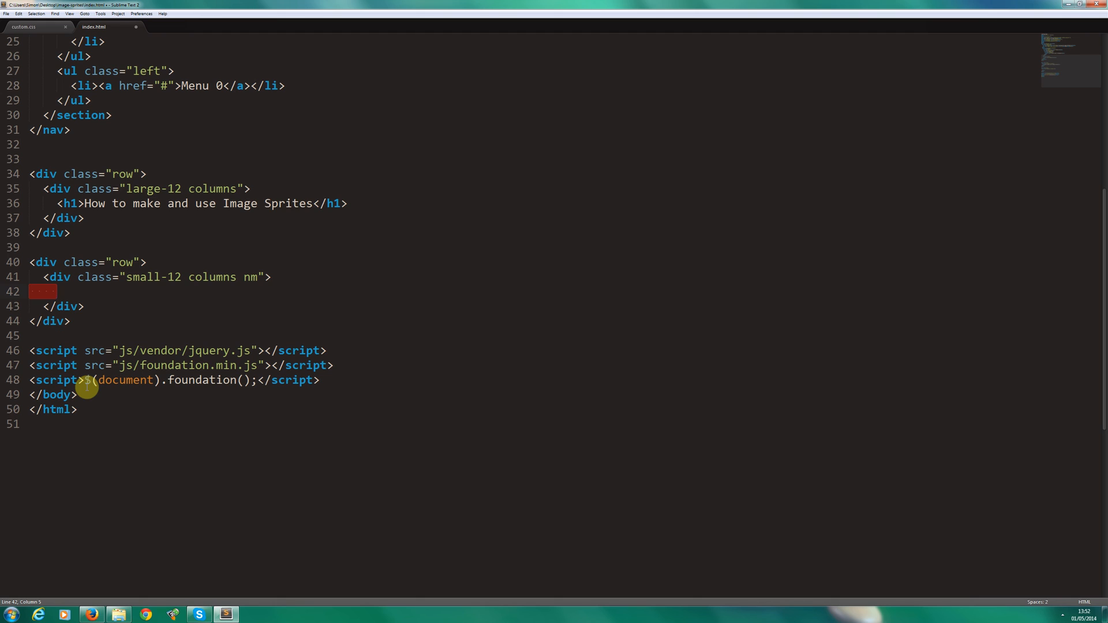
pyautogui.write('d')
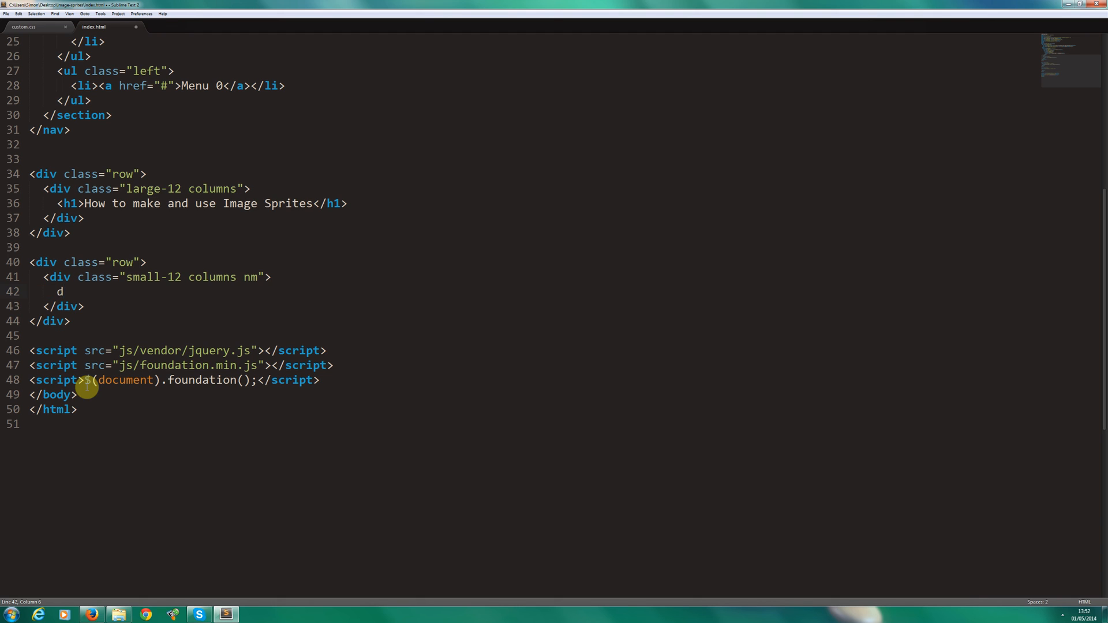
pyautogui.write('iv.')
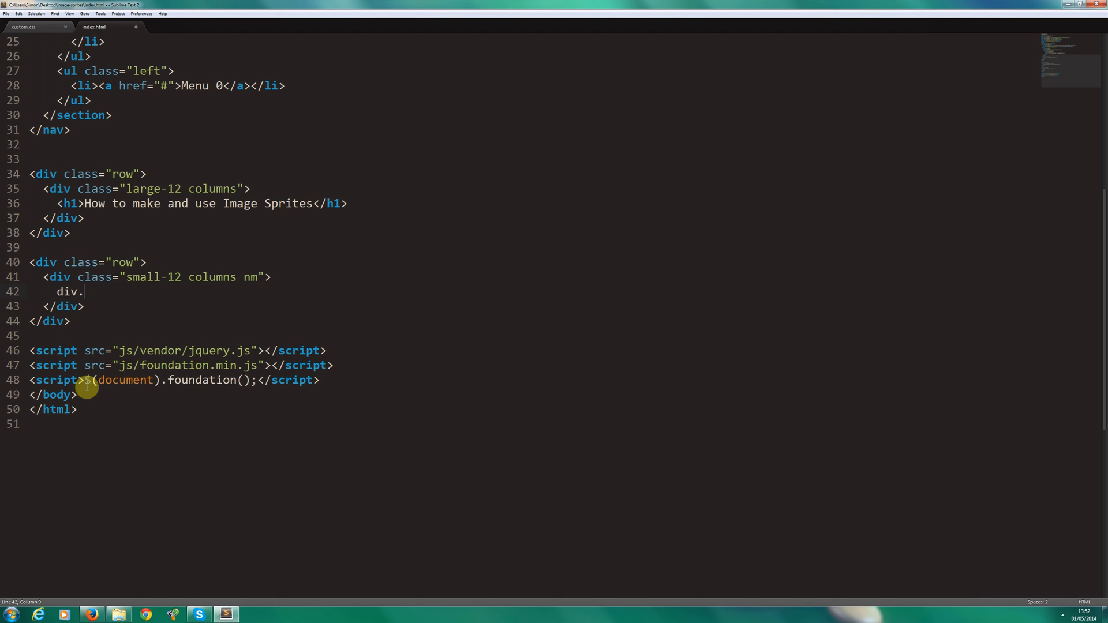
pyautogui.write('bob')
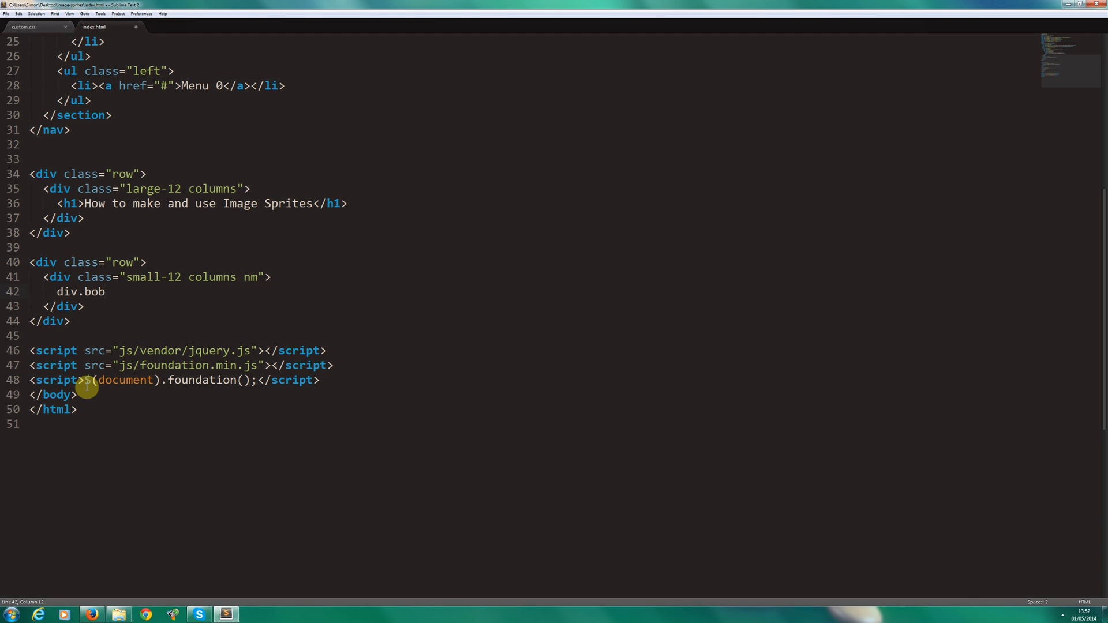
pyautogui.write('$')
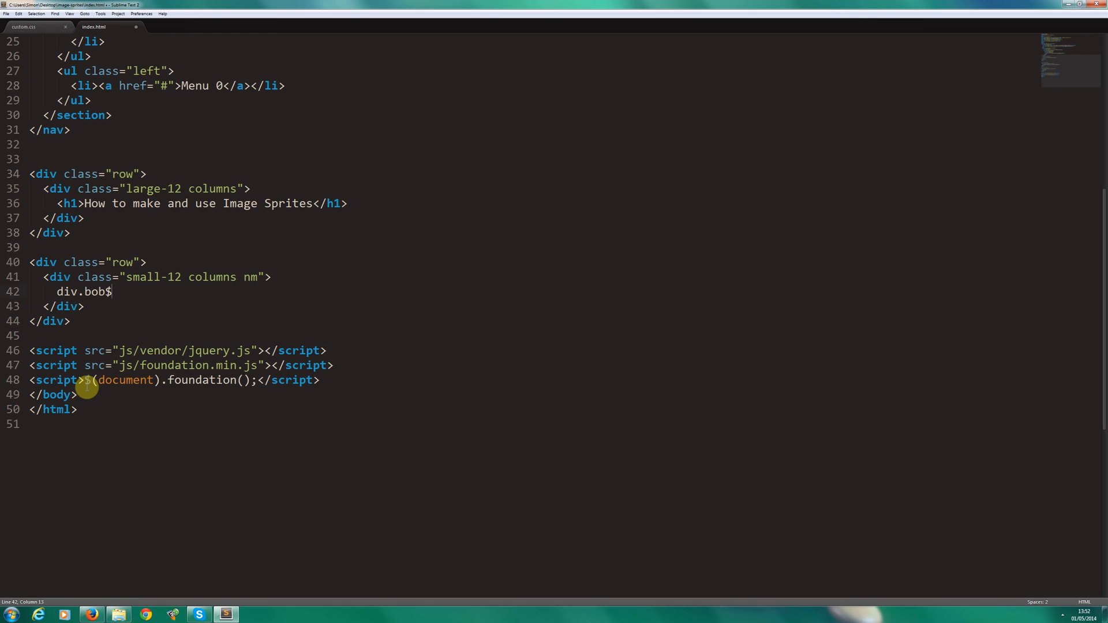
pyautogui.write('*')
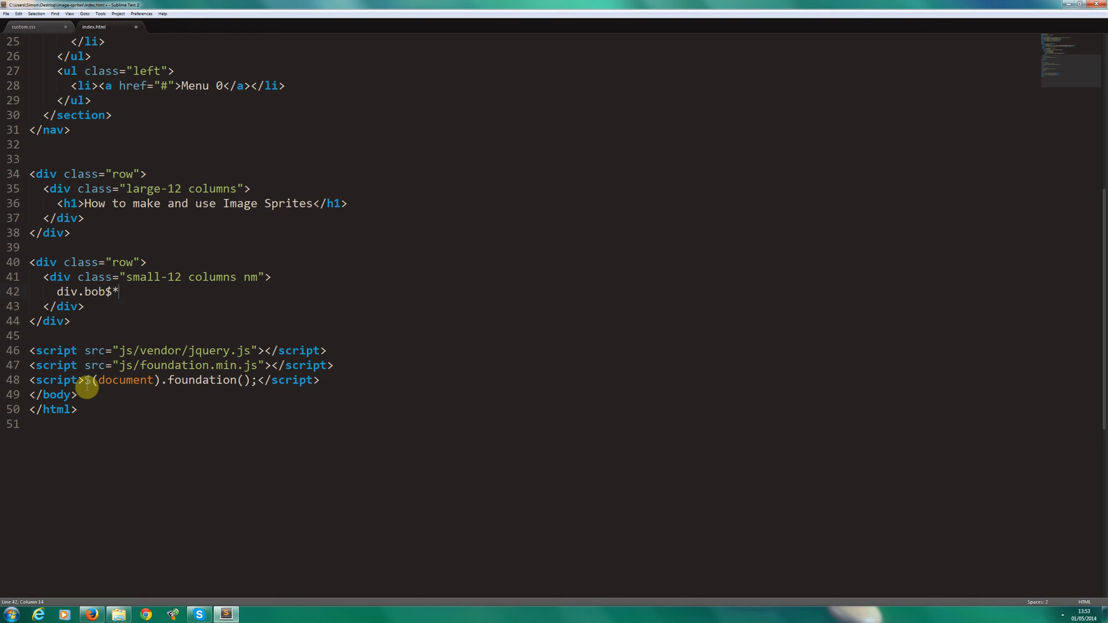
pyautogui.write('10')
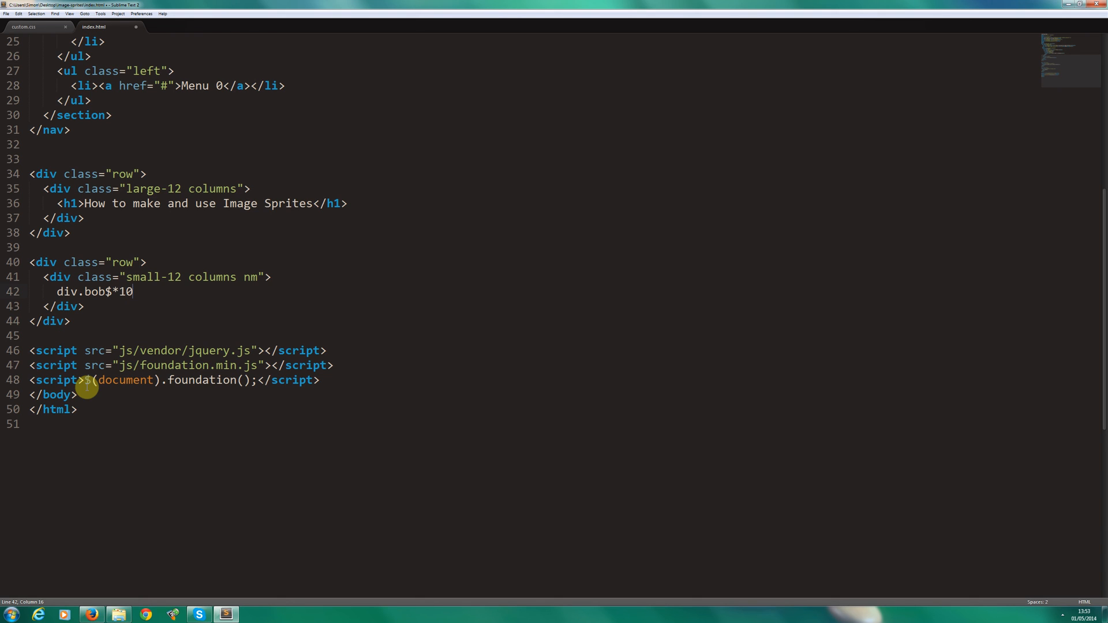
pyautogui.press('Tab')
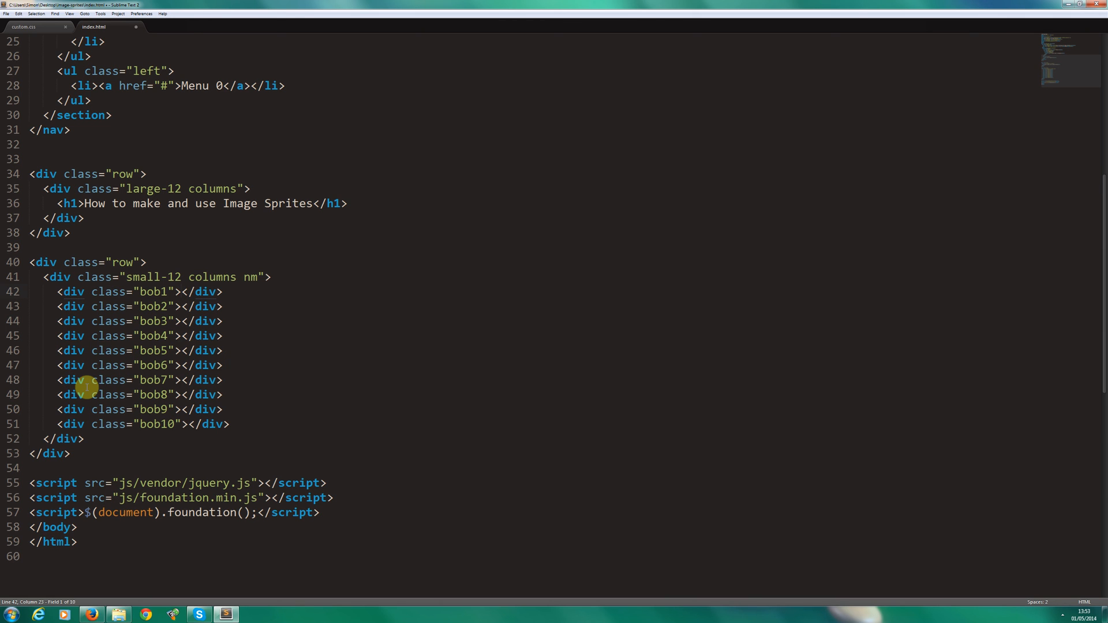
pyautogui.moveTo(265, 189)
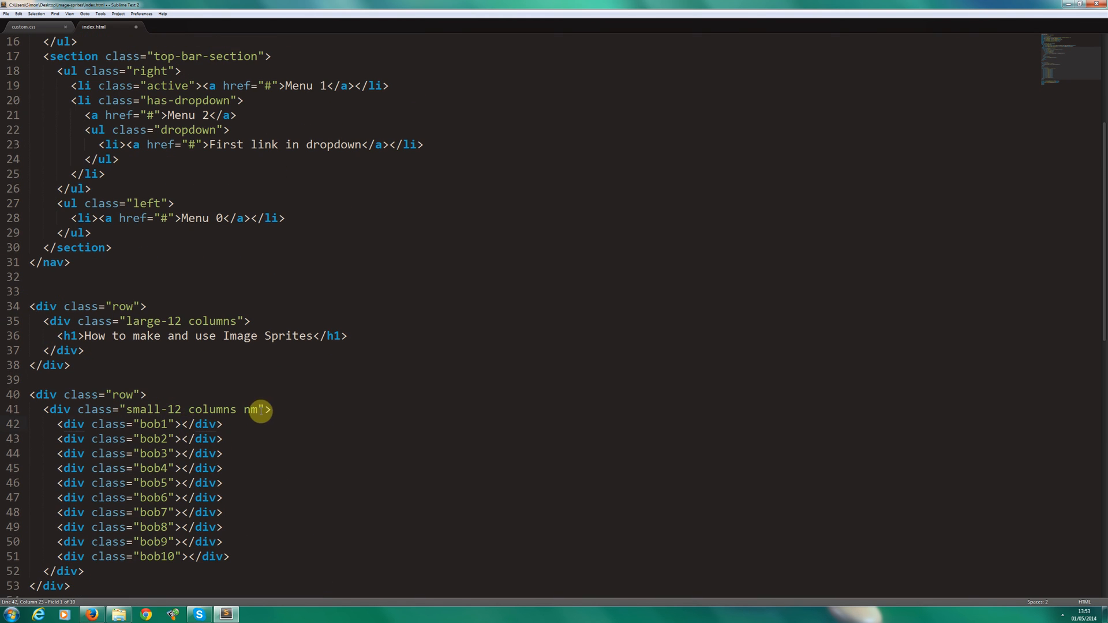
# Save index.html and bring Firefox to the front.
pyautogui.press('ctrl+s')
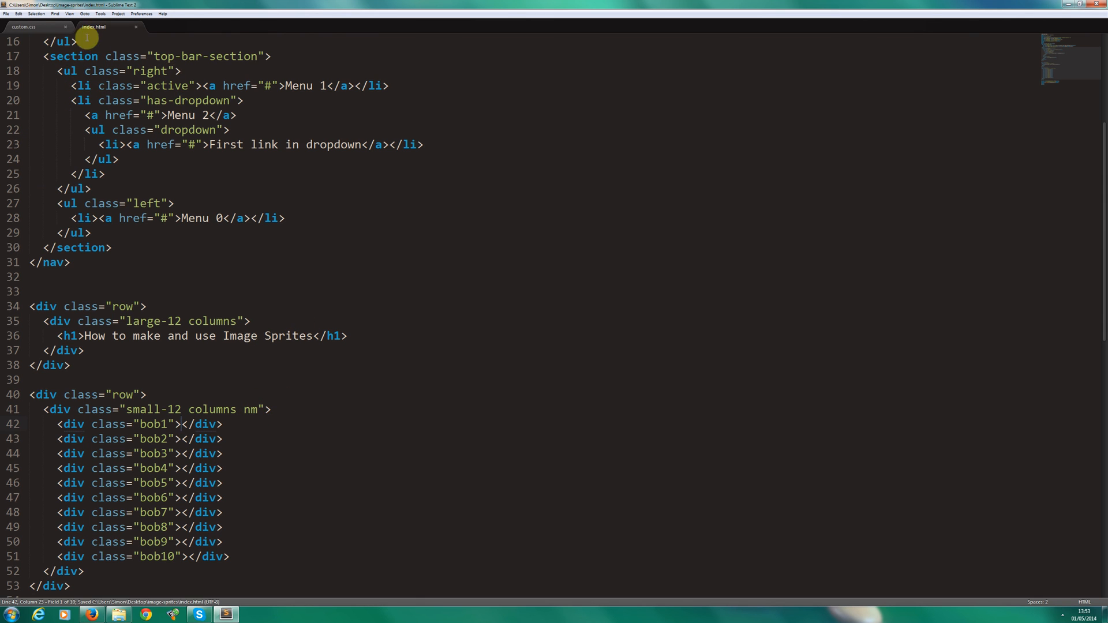
pyautogui.click(24, 27)
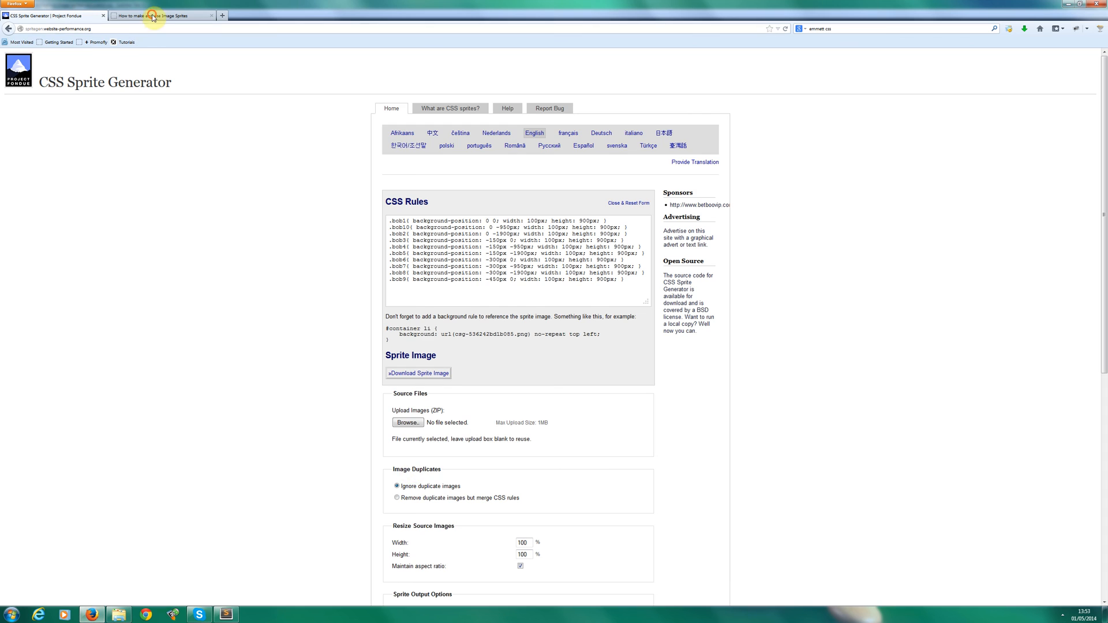
# Reload the Image Sprites page through a column's context menu to show columns 1–10.
pyautogui.click(161, 16)
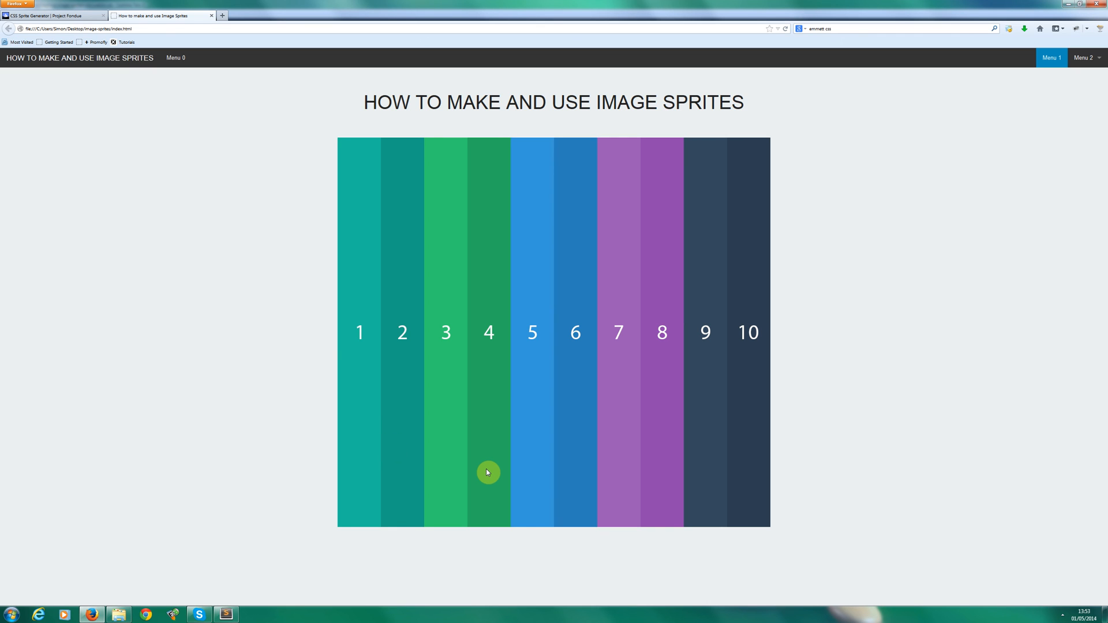
pyautogui.rightClick(488, 472)
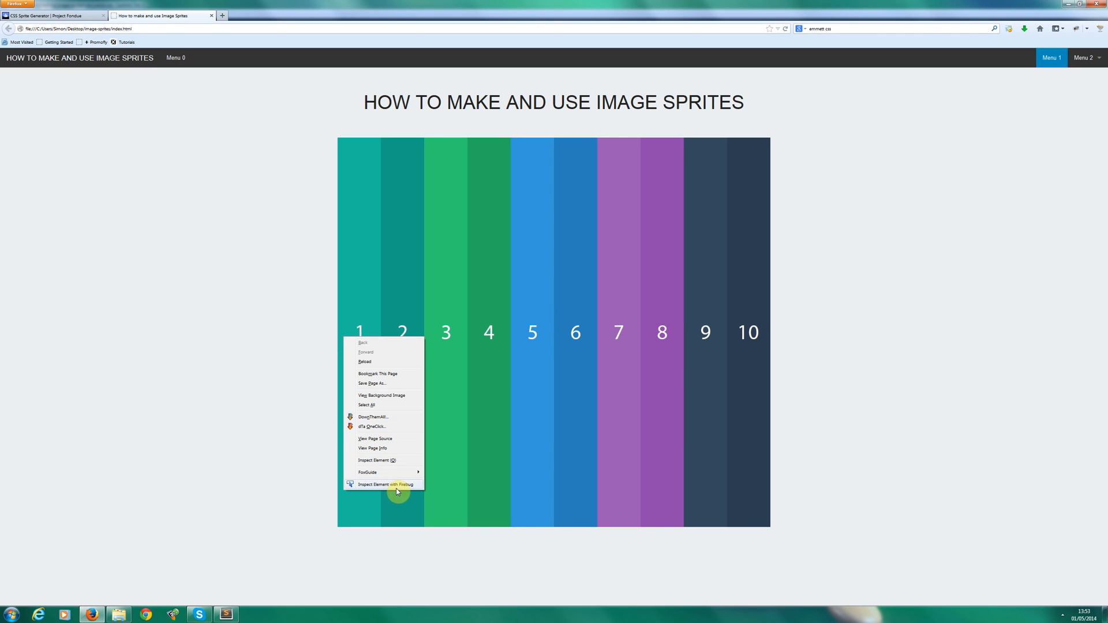
pyautogui.click(385, 484)
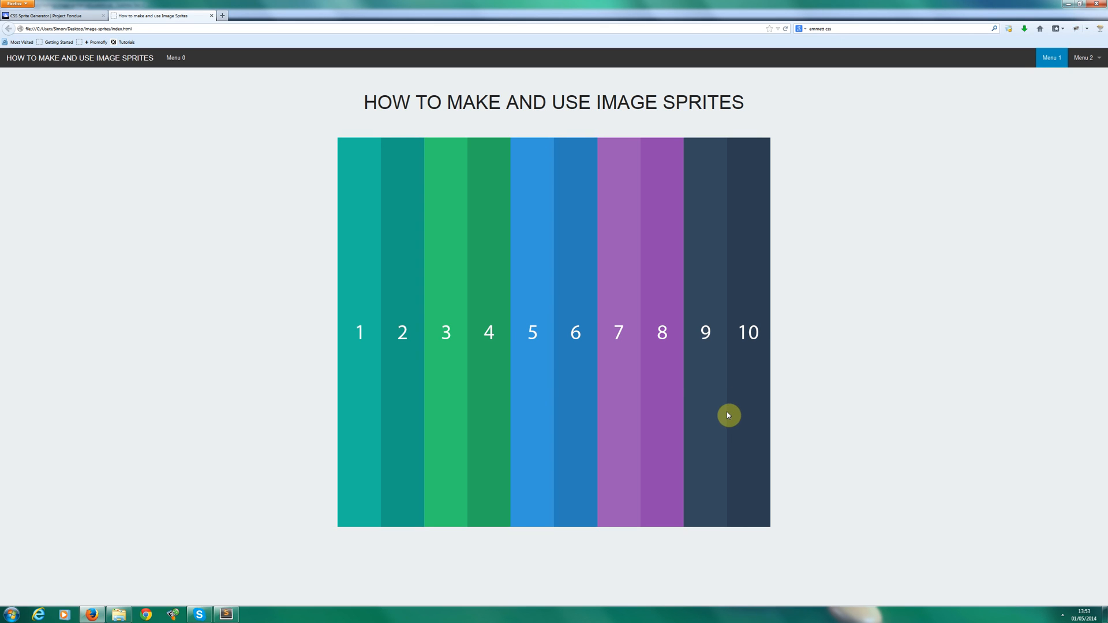
pyautogui.moveTo(705, 413)
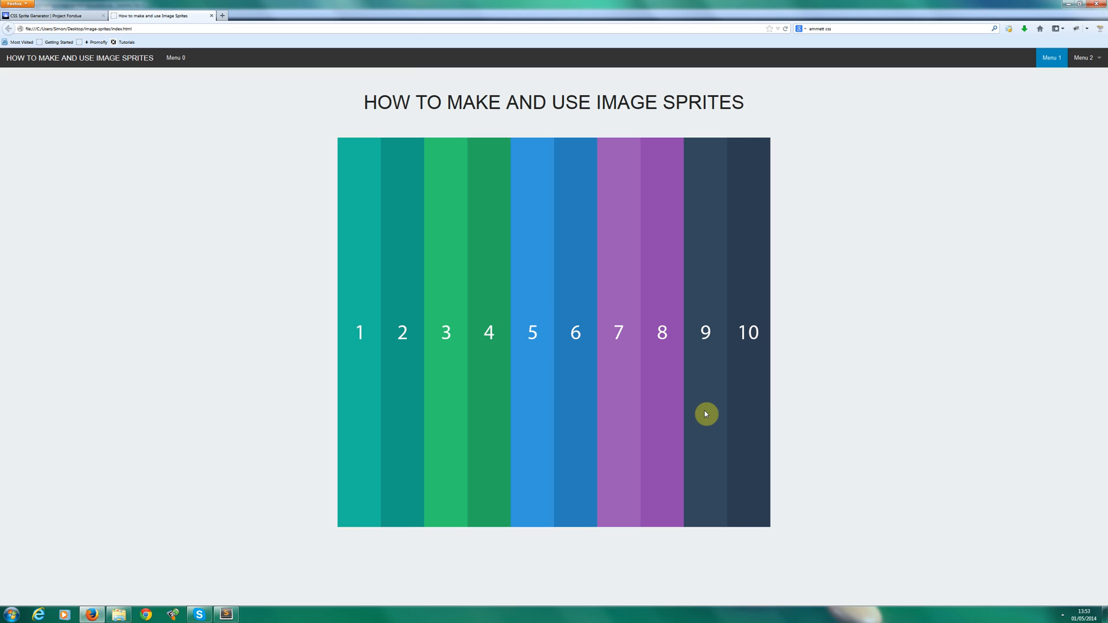